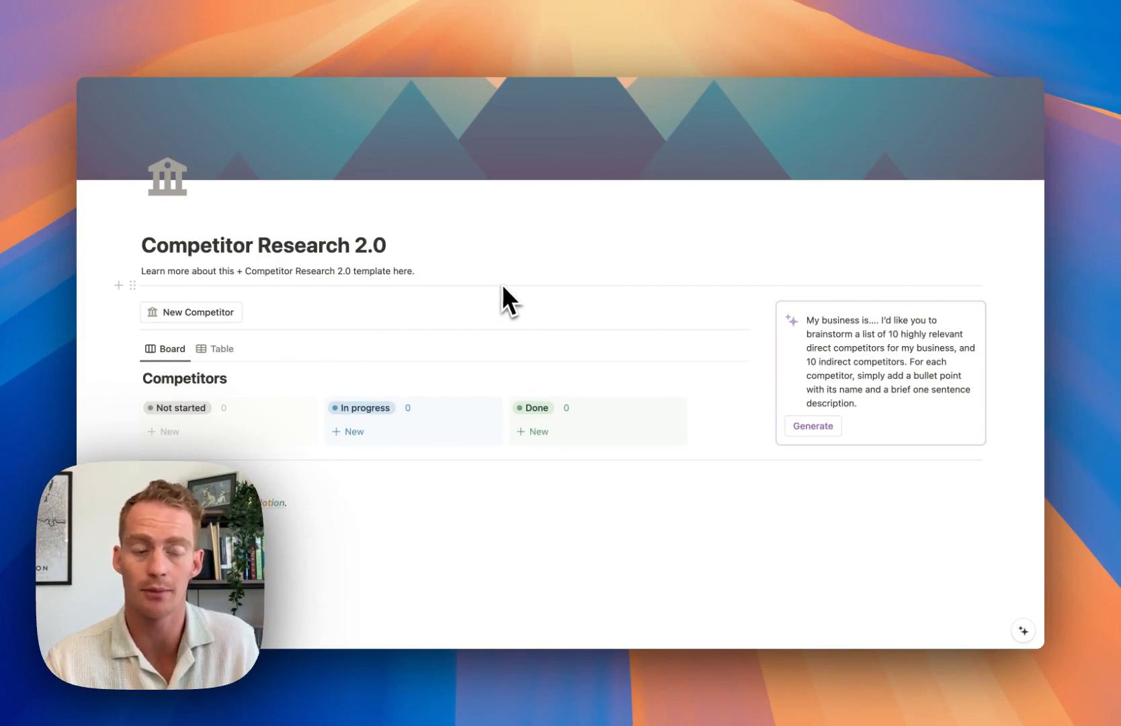
pyautogui.moveTo(640, 227)
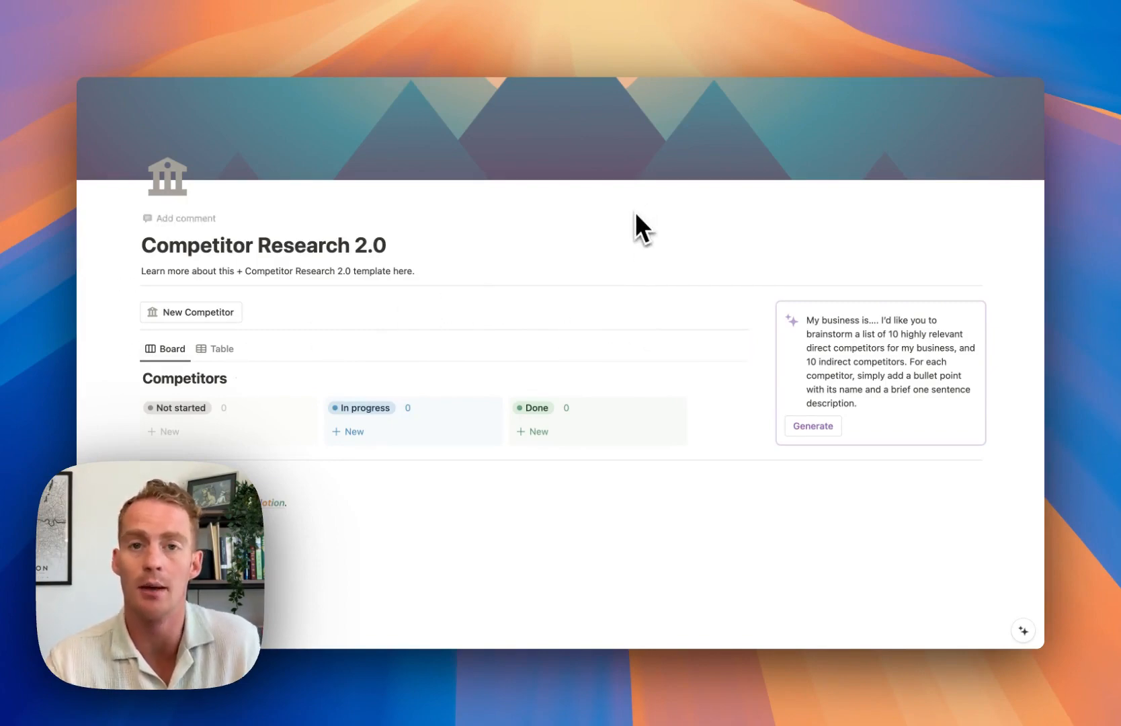
pyautogui.moveTo(1029, 379)
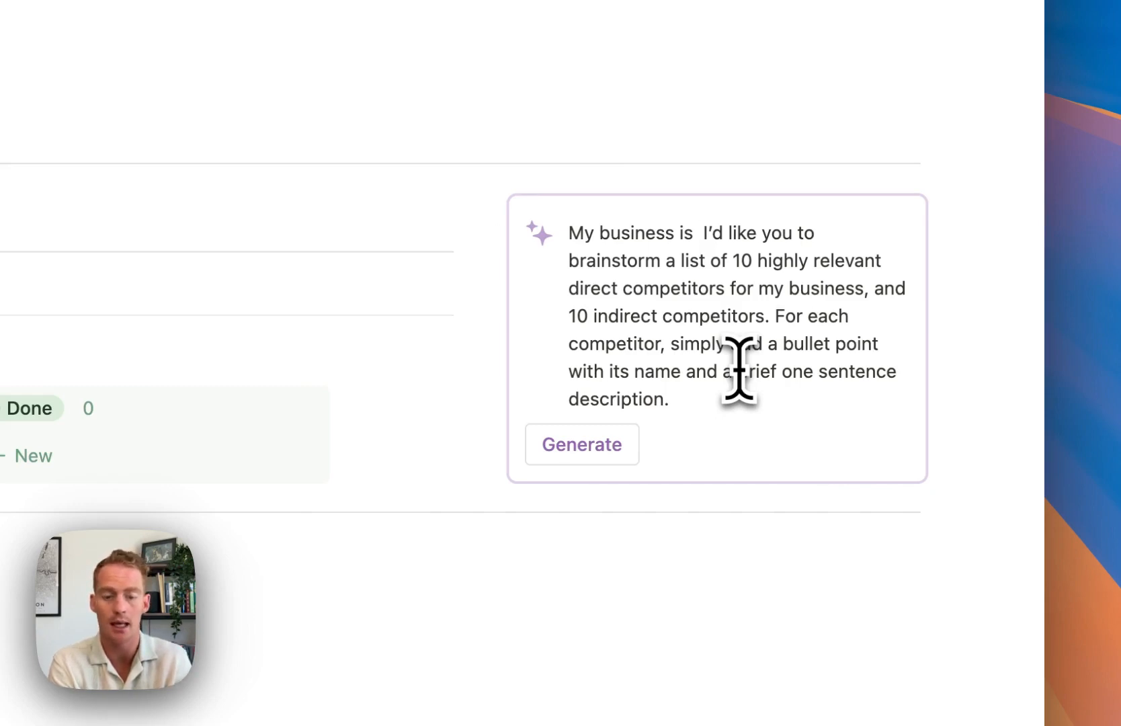
# Describe Bizway.io as business planning software in the AI prompt and generate competitors.
pyautogui.write('Bizway')
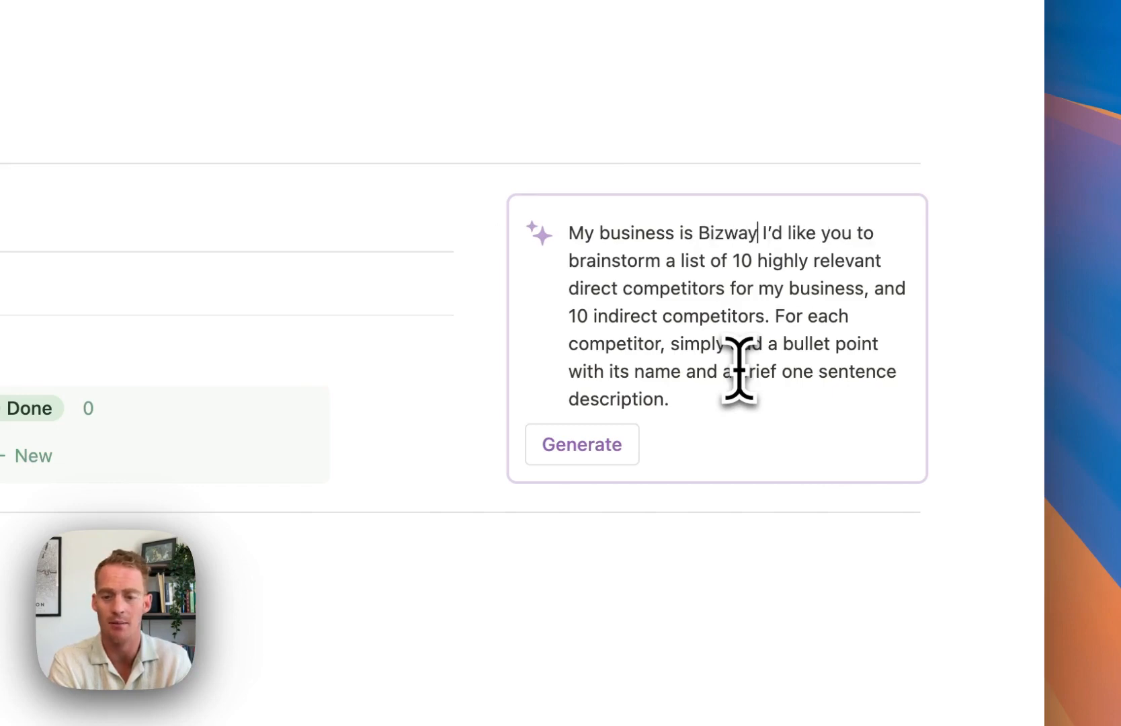
pyautogui.write('.io, a business planning')
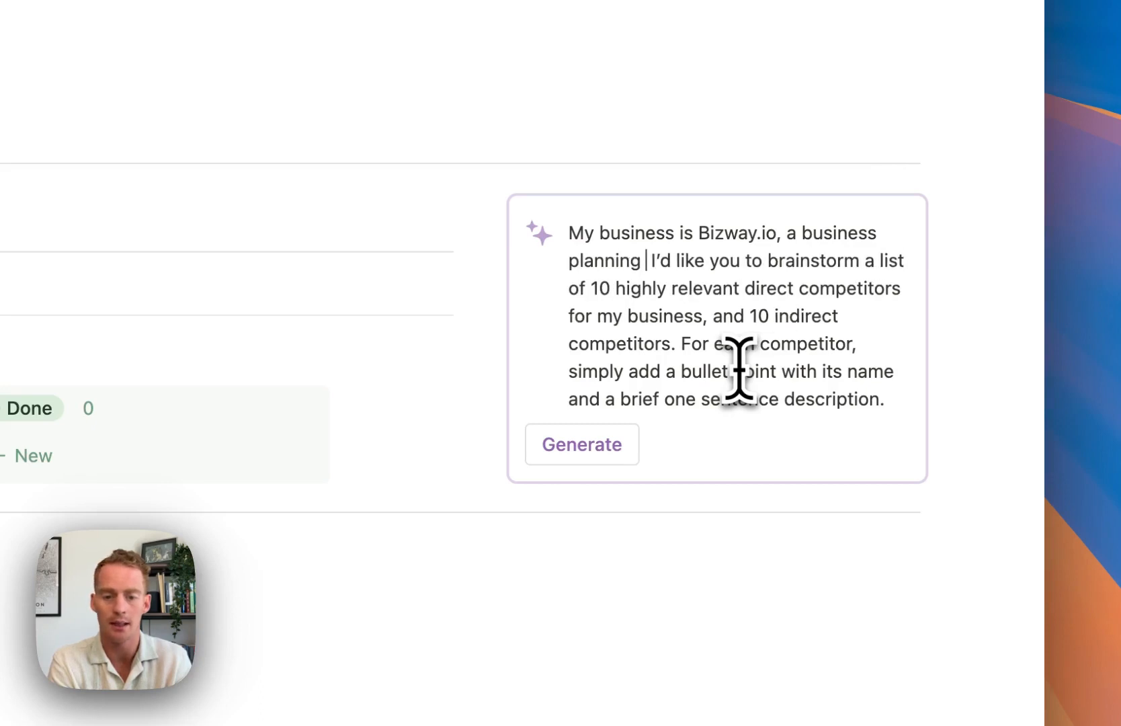
pyautogui.write('software that helps individual pl')
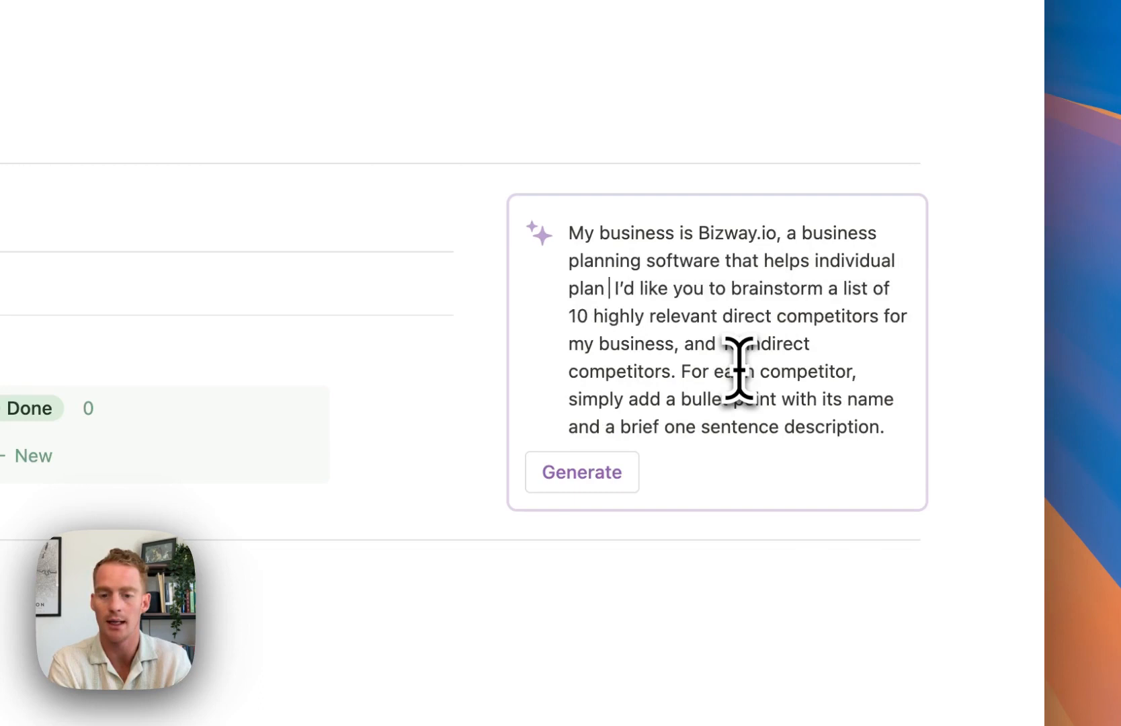
pyautogui.write('and launch new businesses.')
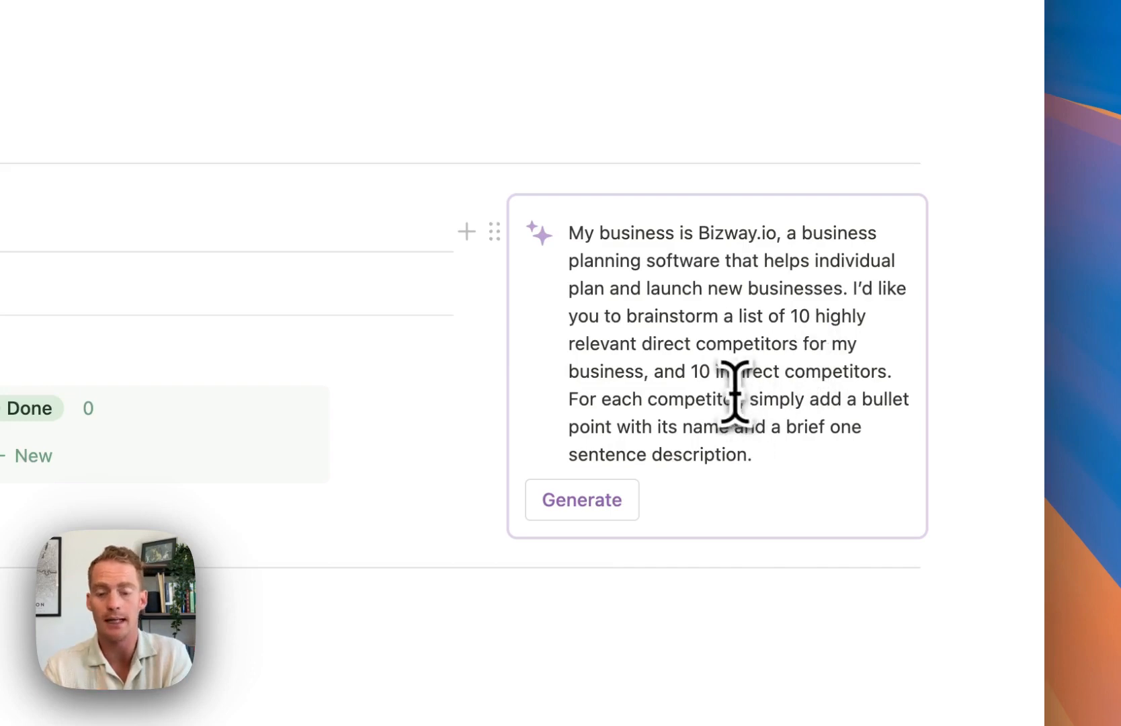
pyautogui.click(581, 499)
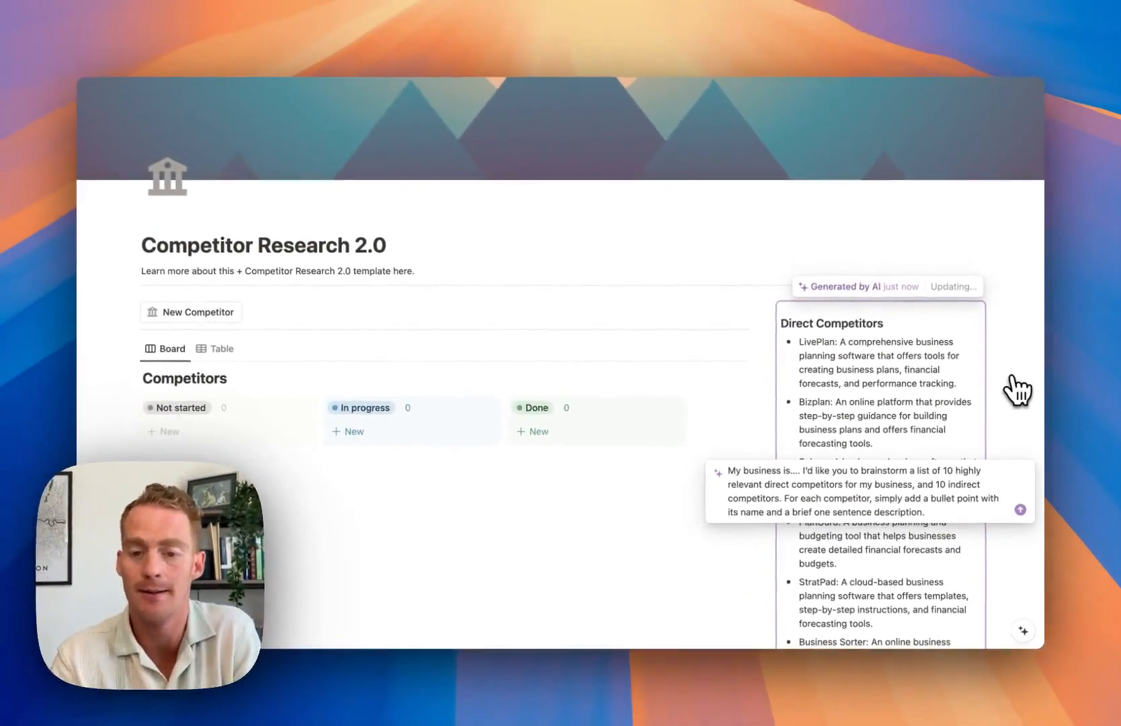
pyautogui.scroll(-3)
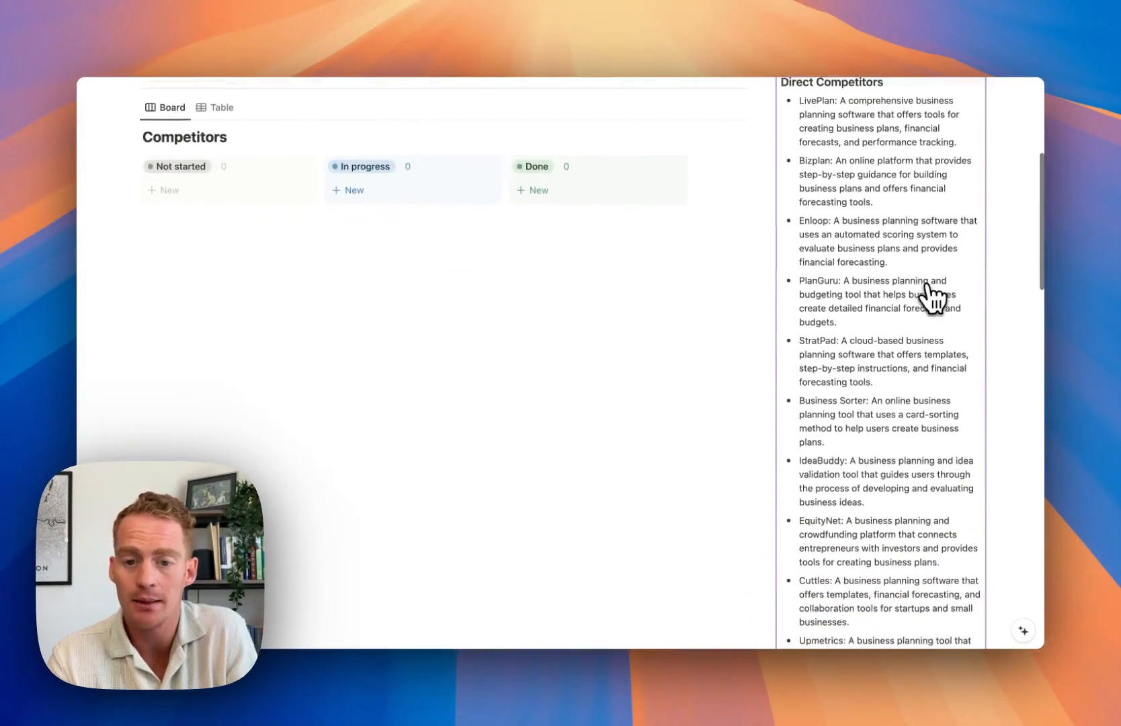
pyautogui.scroll(-3)
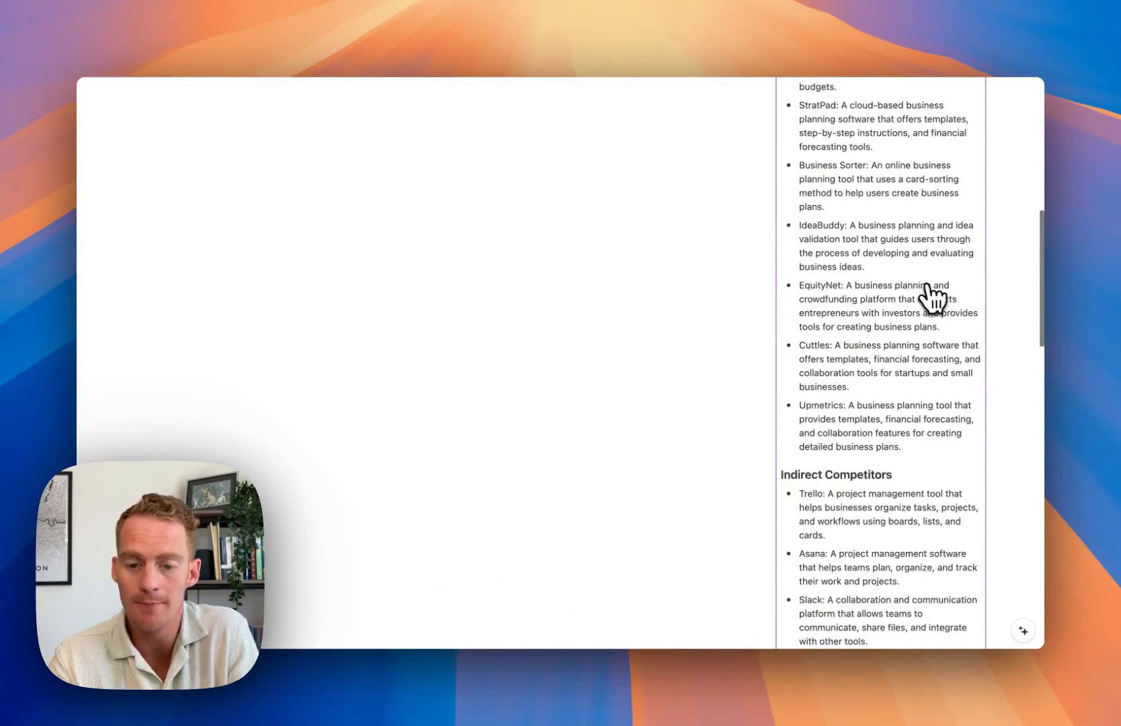
pyautogui.scroll(-3)
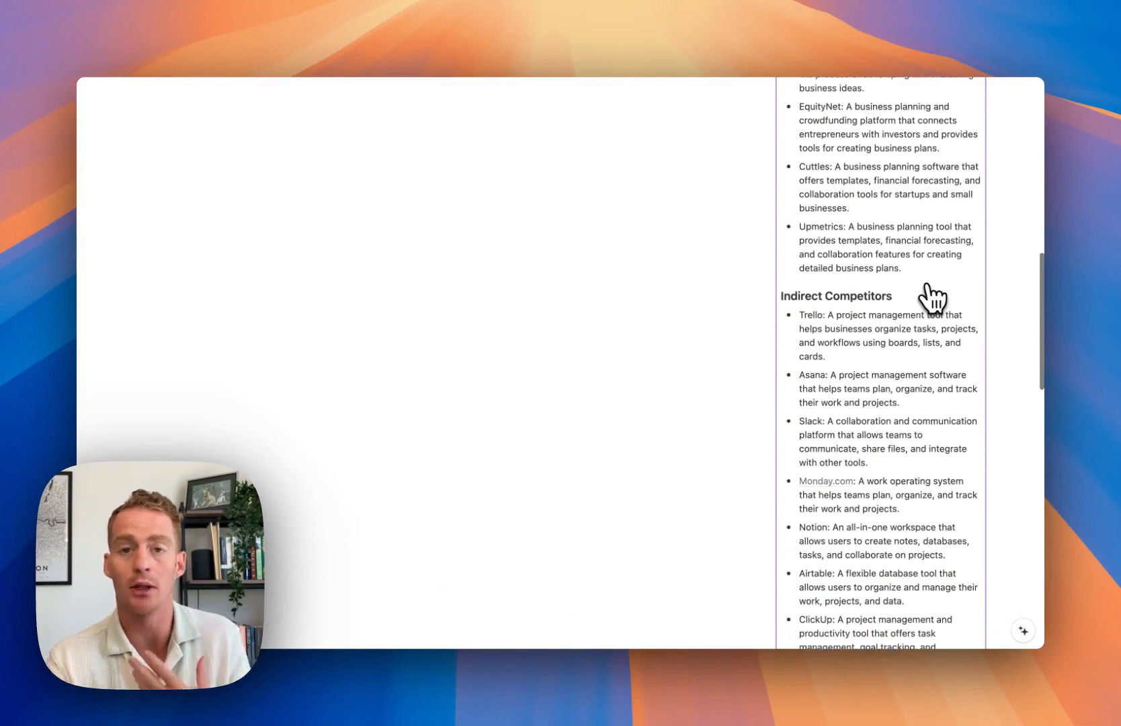
pyautogui.scroll(-3)
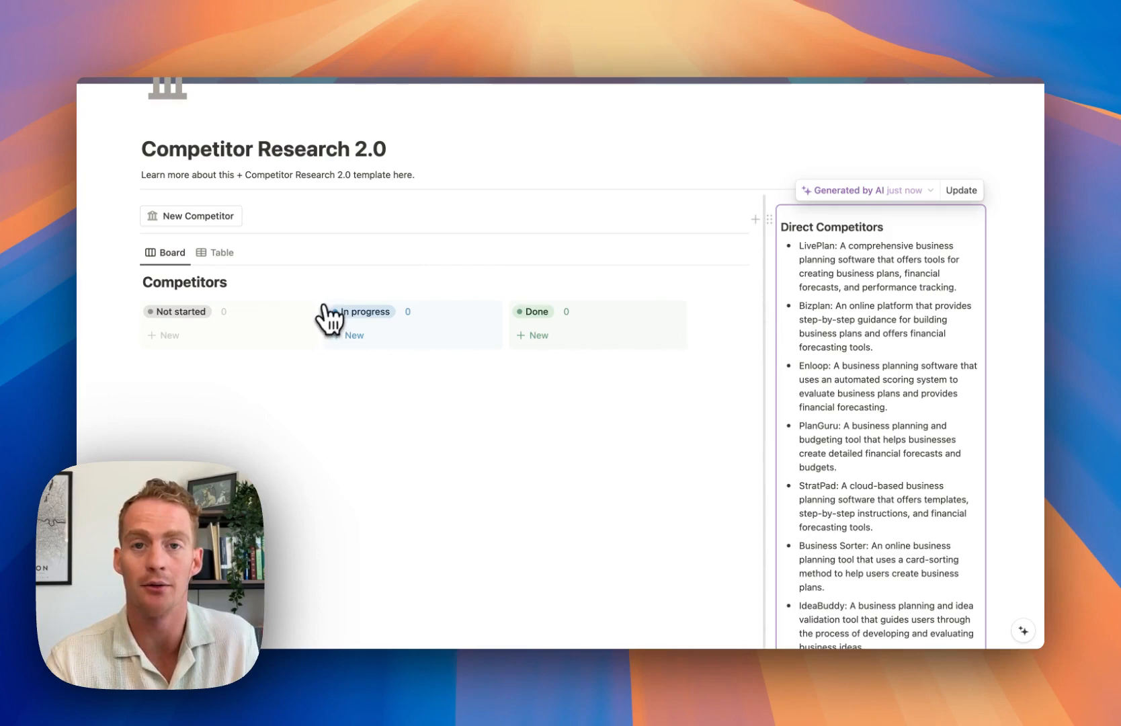
pyautogui.moveTo(314, 360)
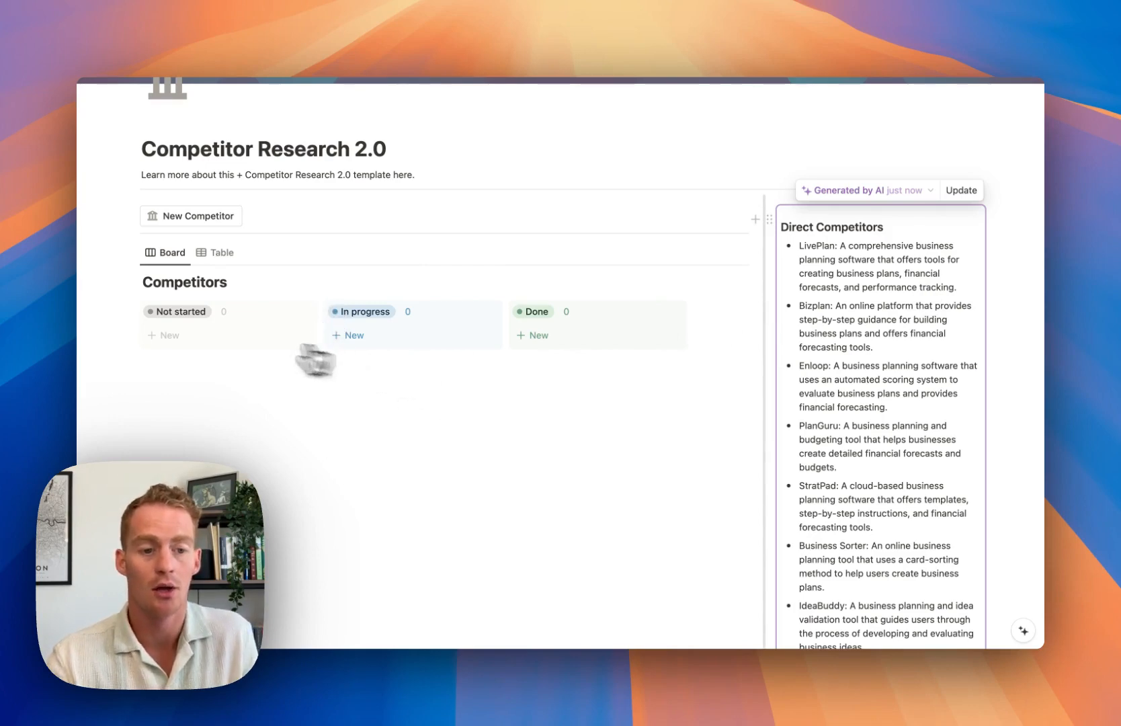
pyautogui.moveTo(190, 342)
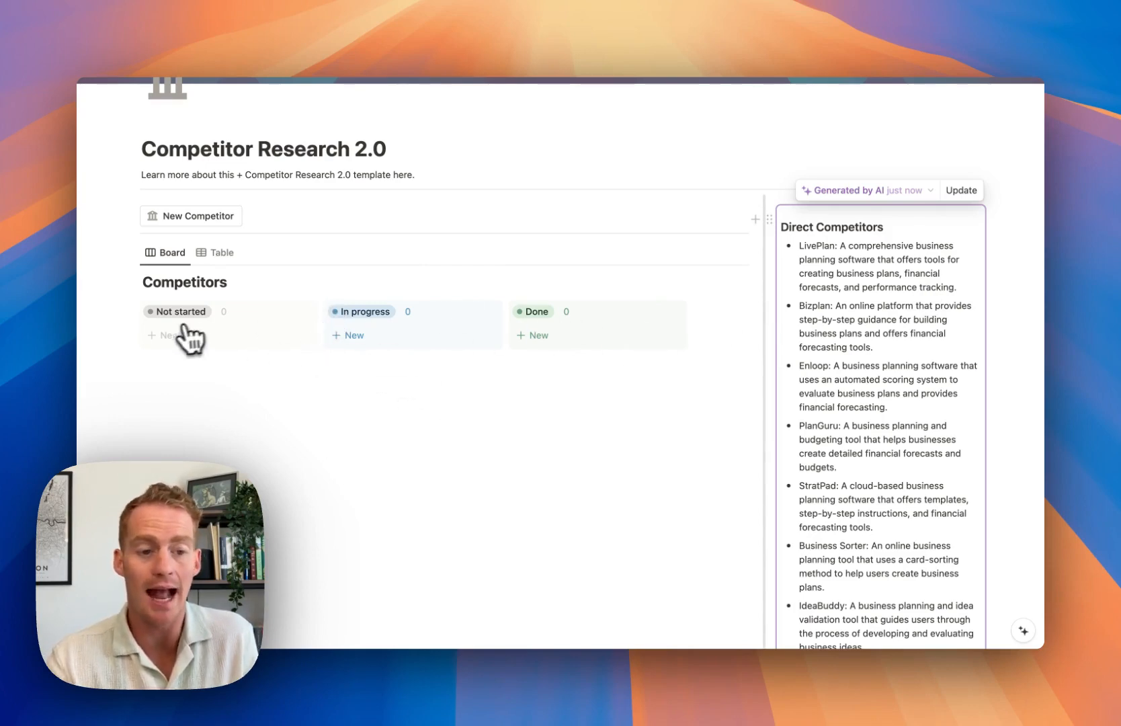
pyautogui.moveTo(183, 352)
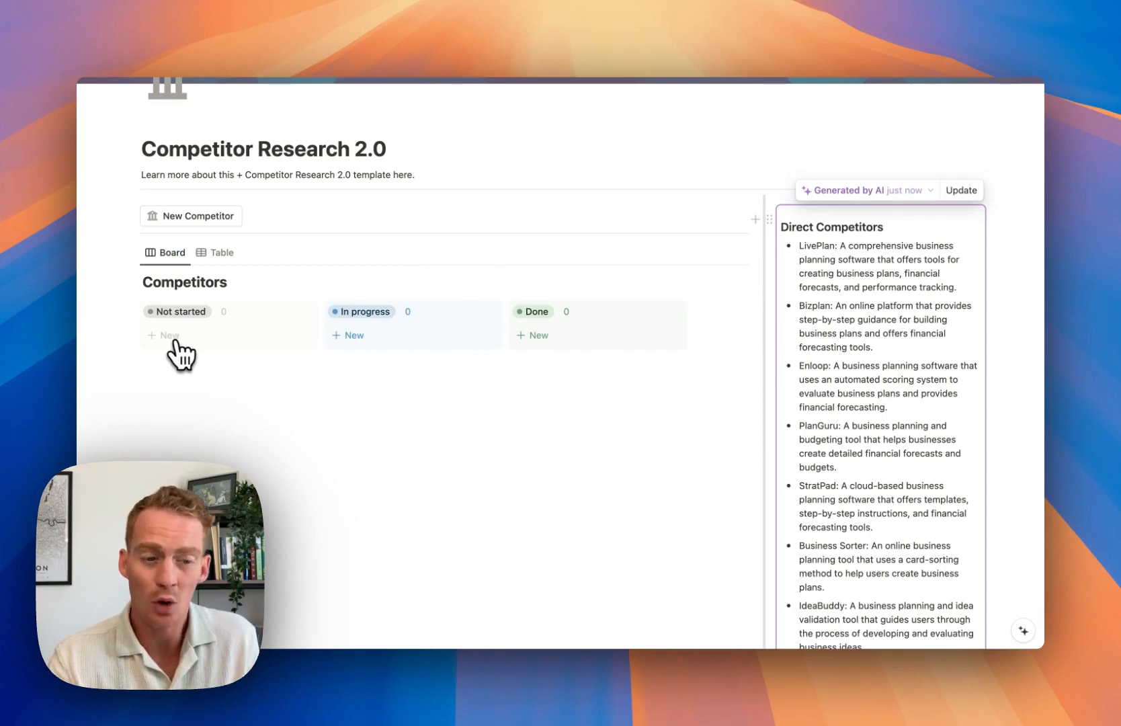
pyautogui.moveTo(202, 225)
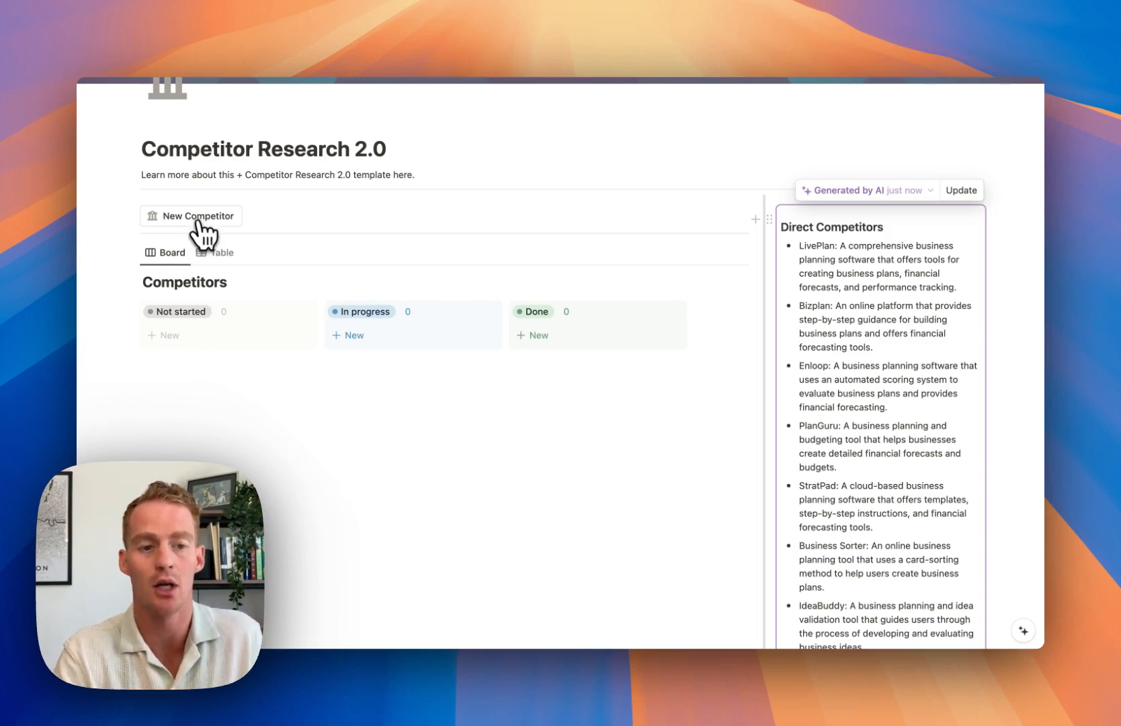
pyautogui.moveTo(206, 227)
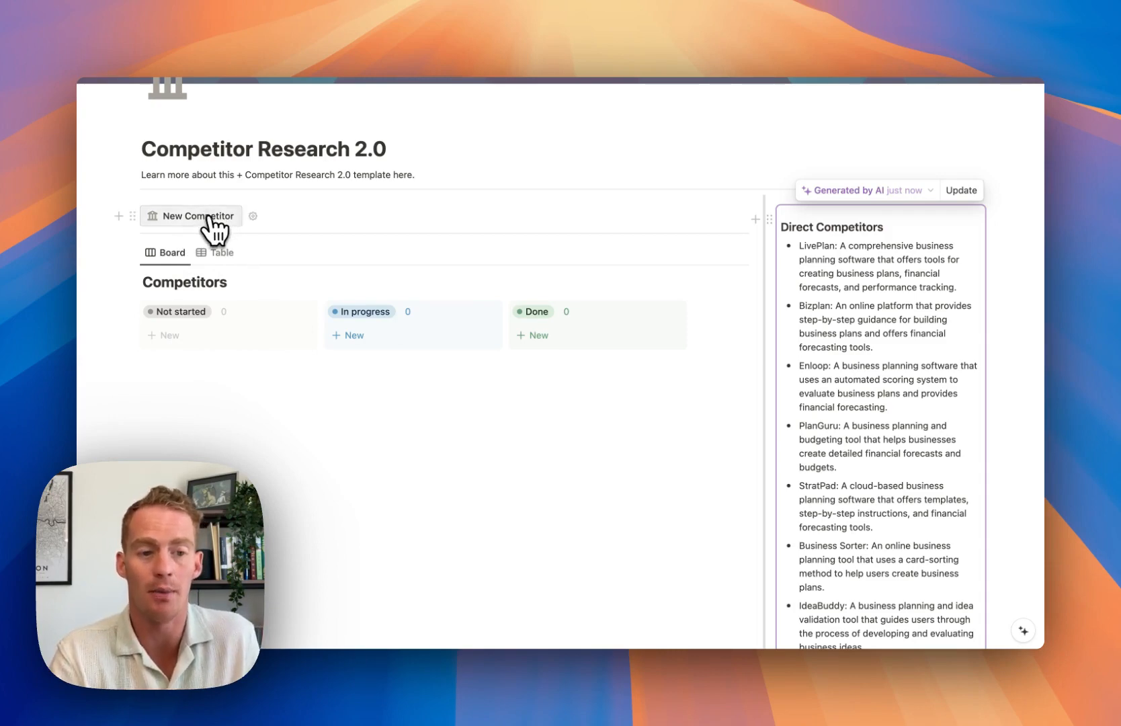
# Add a Direct competitor entry to Not started using the New Competitor template.
pyautogui.click(191, 216)
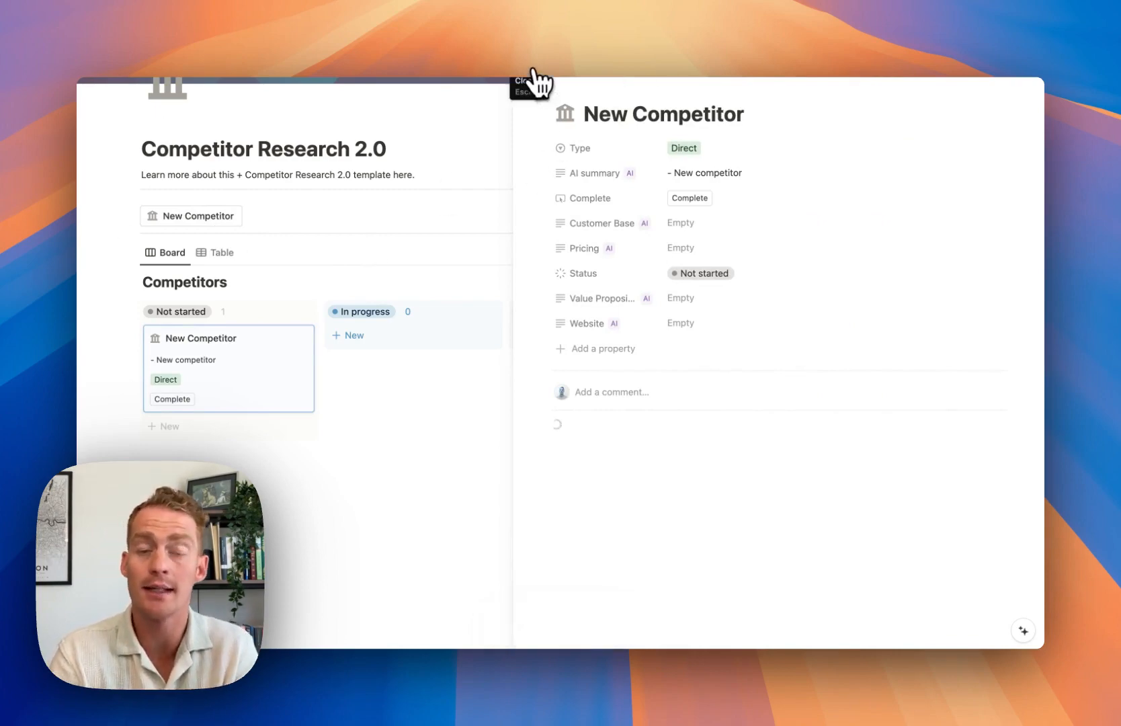
# Title the new competitor LivePlan and generate its AI competitor report.
pyautogui.click(527, 79)
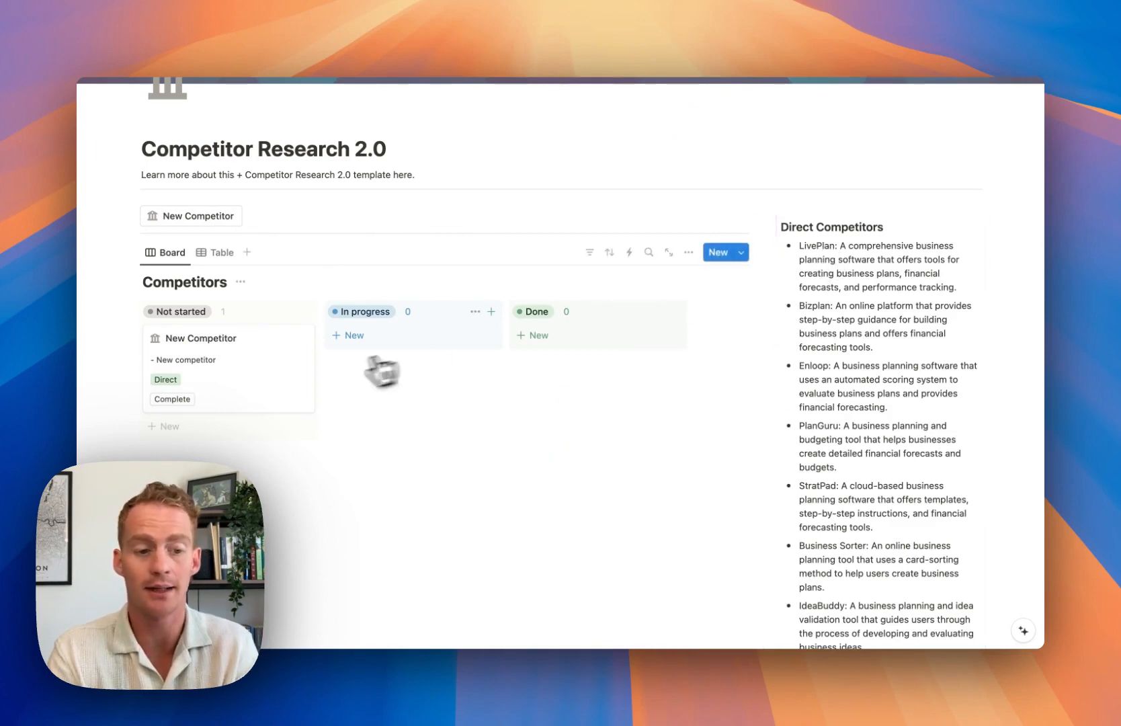
pyautogui.click(202, 337)
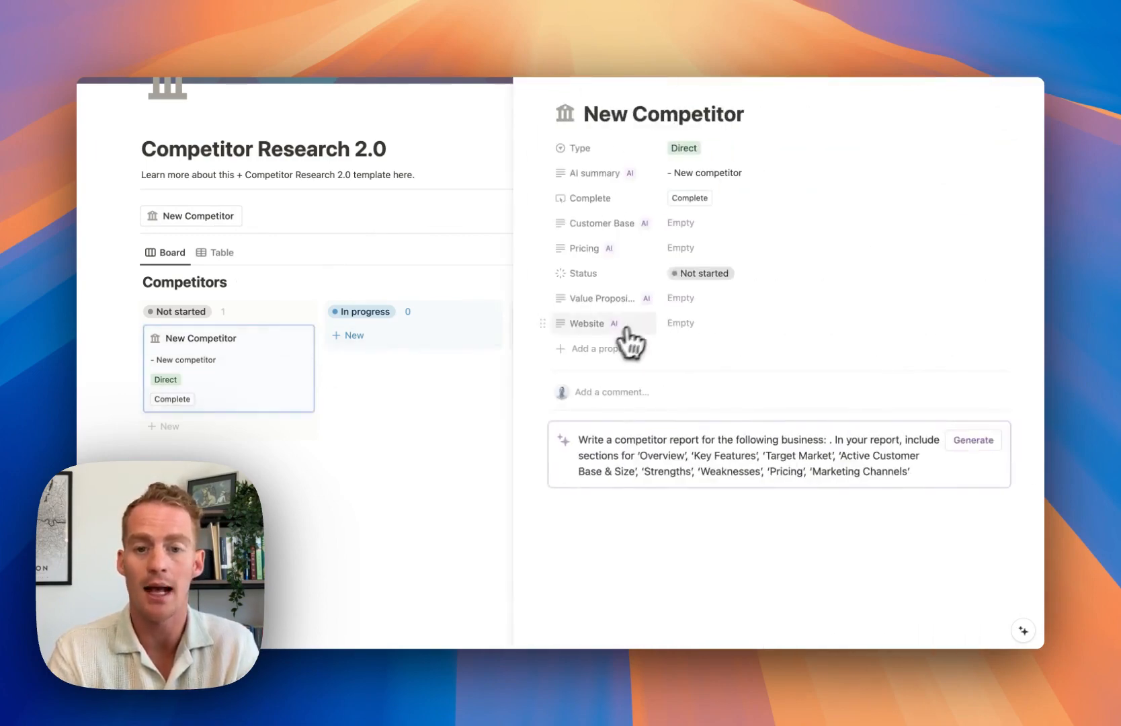
pyautogui.write('LivePlan')
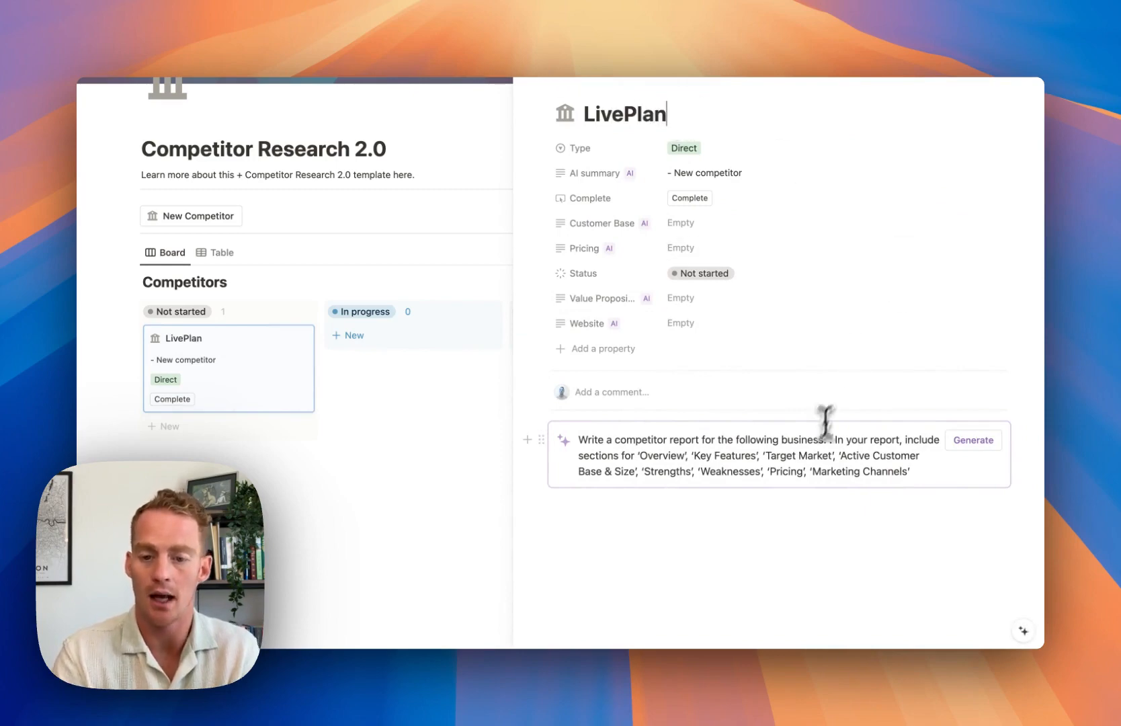
pyautogui.write('LivePlan')
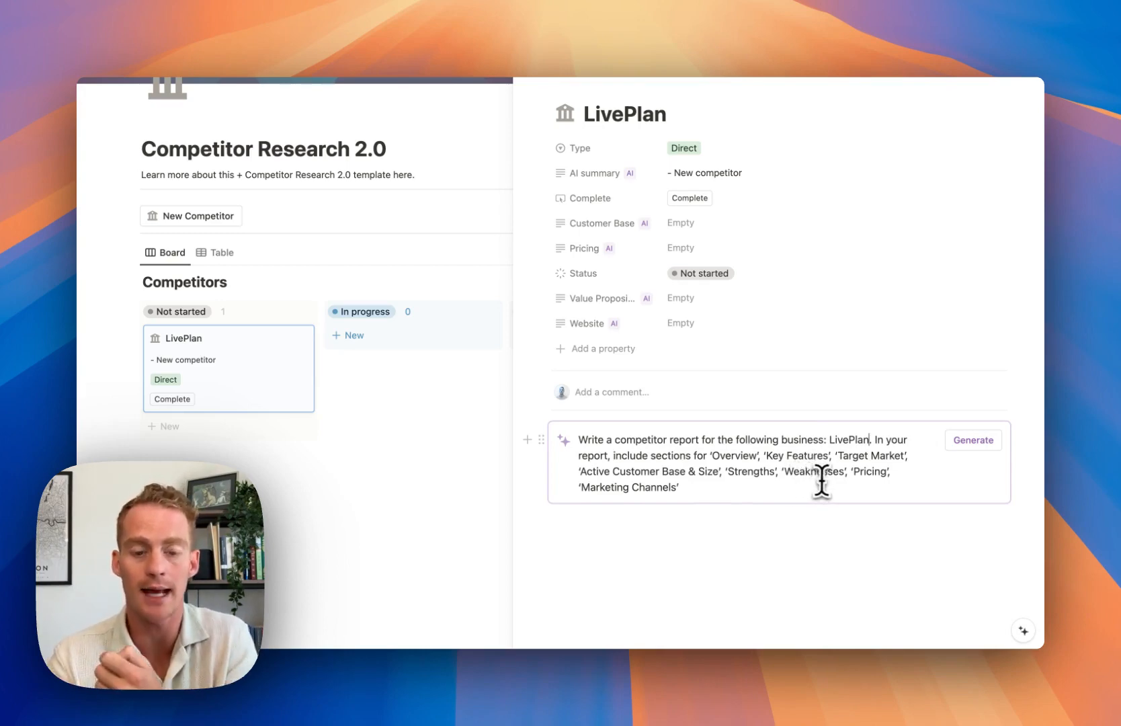
pyautogui.moveTo(714, 489)
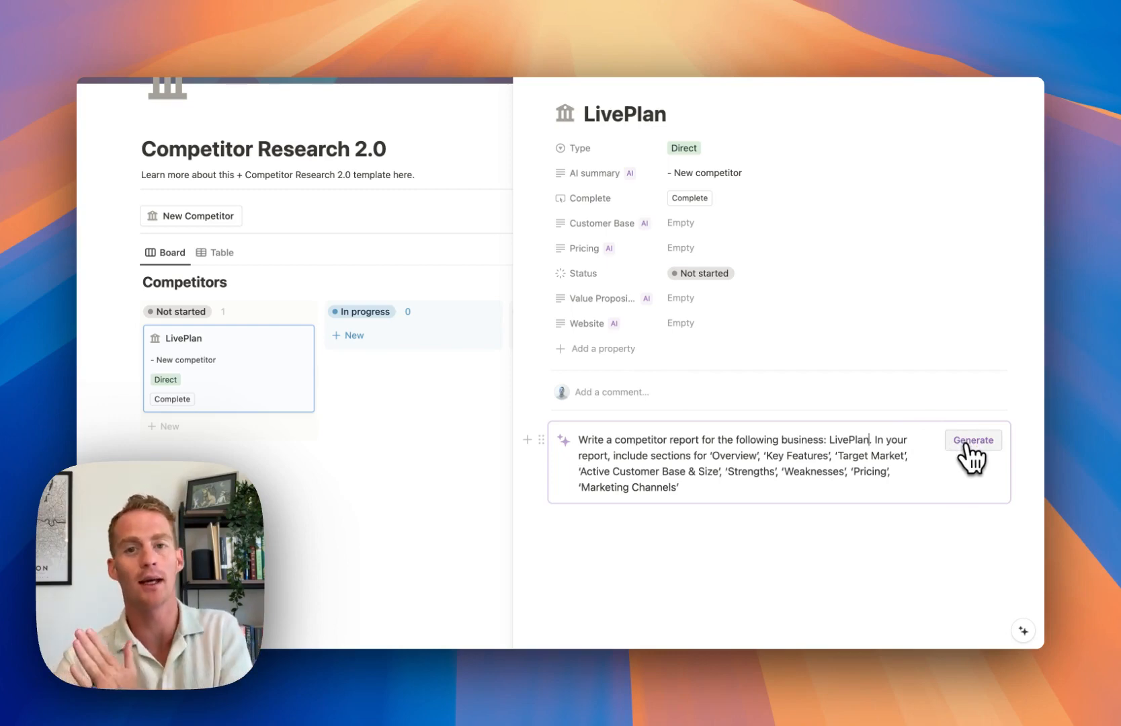
pyautogui.click(972, 439)
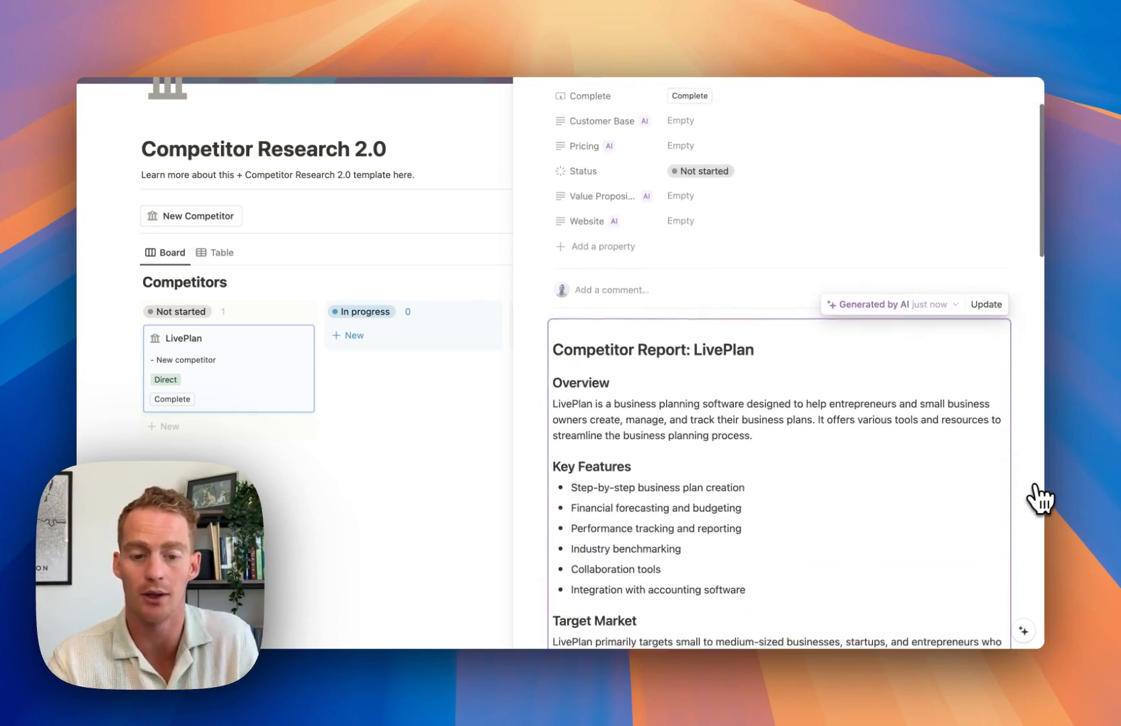
# Scroll through LivePlan's report to its customer base, strengths, weaknesses and pricing sections.
pyautogui.scroll(-3)
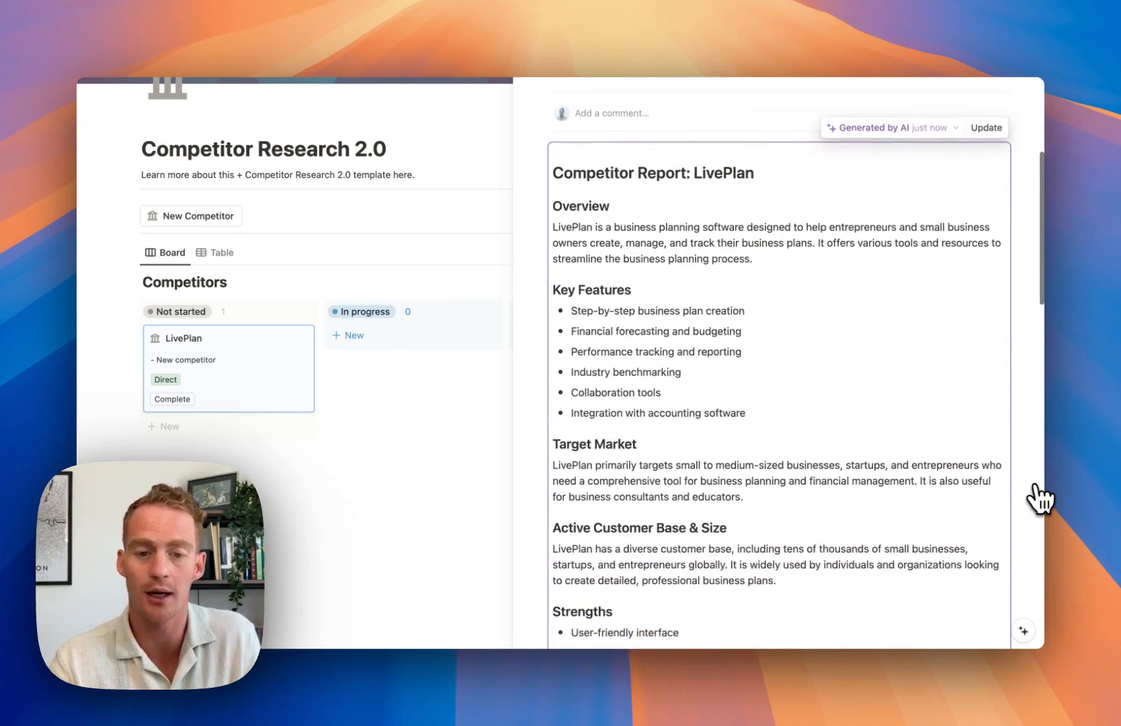
pyautogui.scroll(-3)
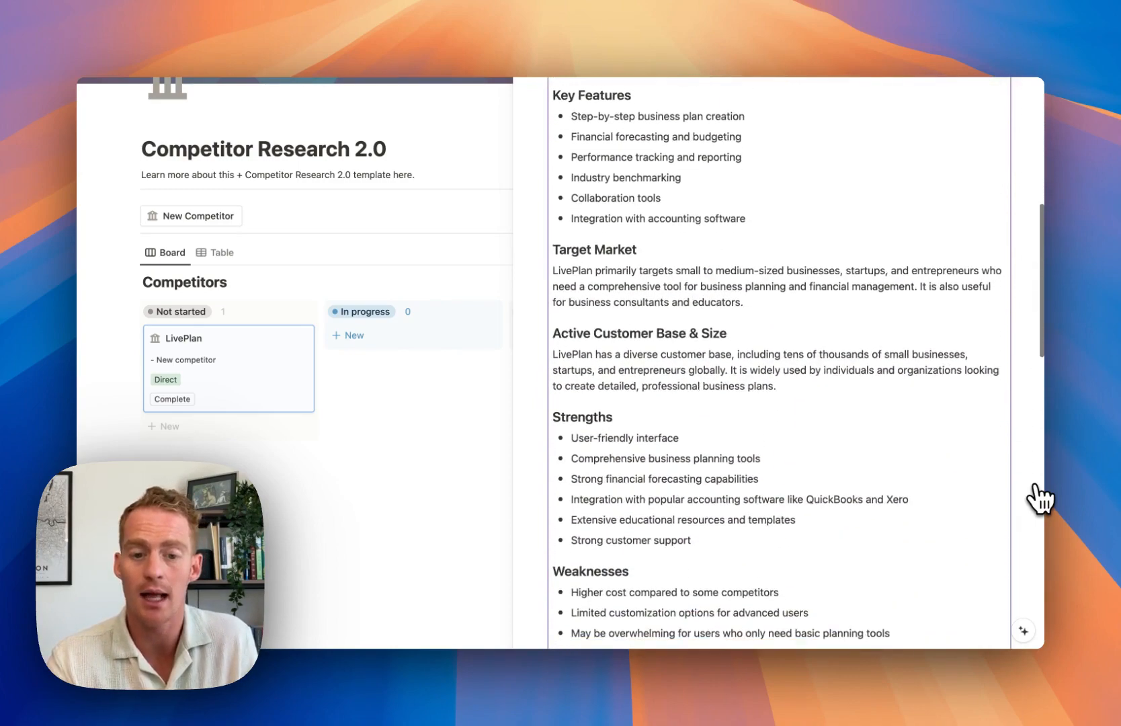
pyautogui.scroll(-3)
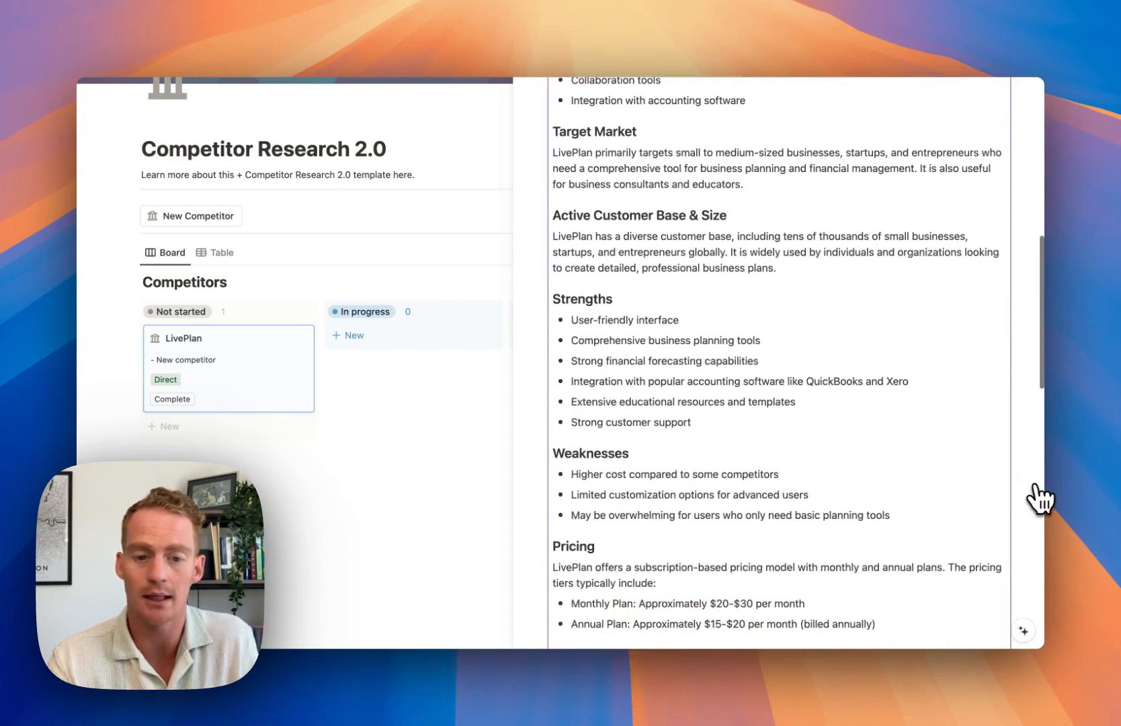
pyautogui.scroll(-3)
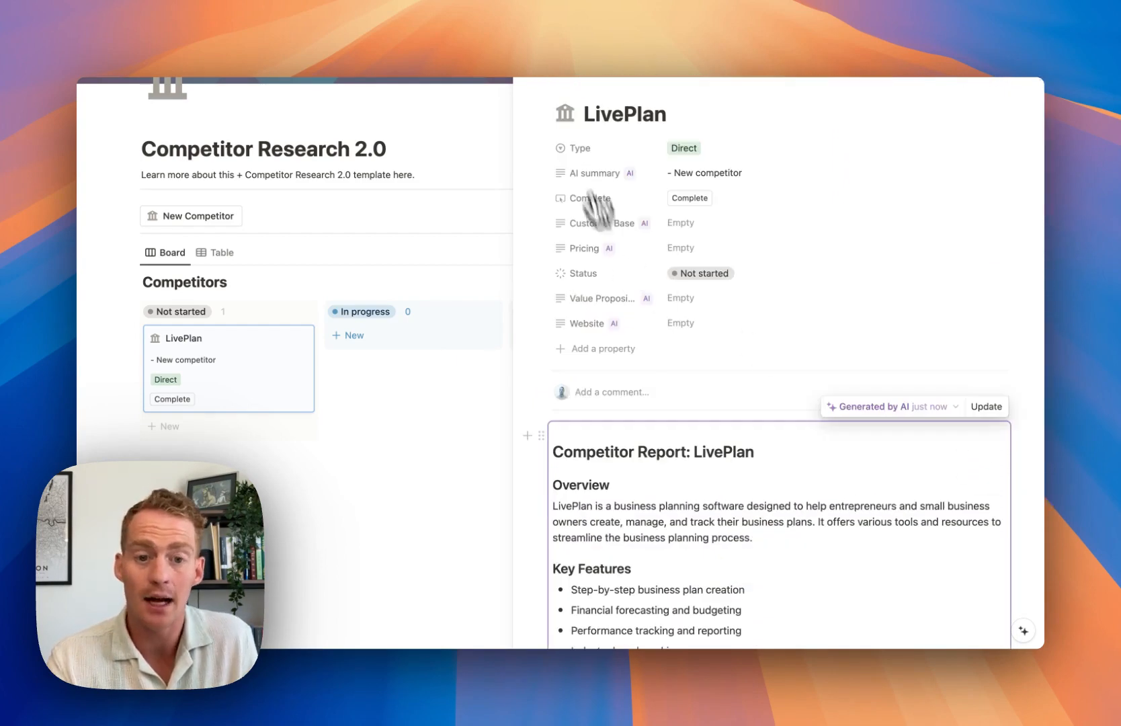
pyautogui.moveTo(532, 79)
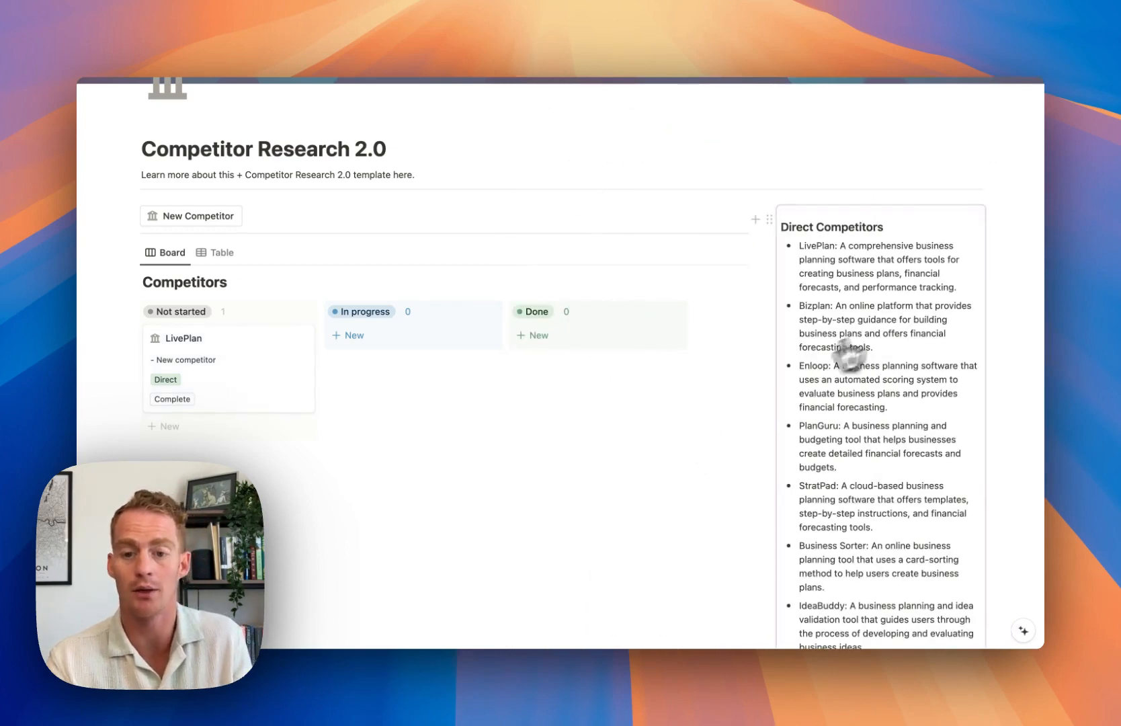
# Create a BizPlan competitor page, generate its AI report, and return to the board.
pyautogui.click(191, 216)
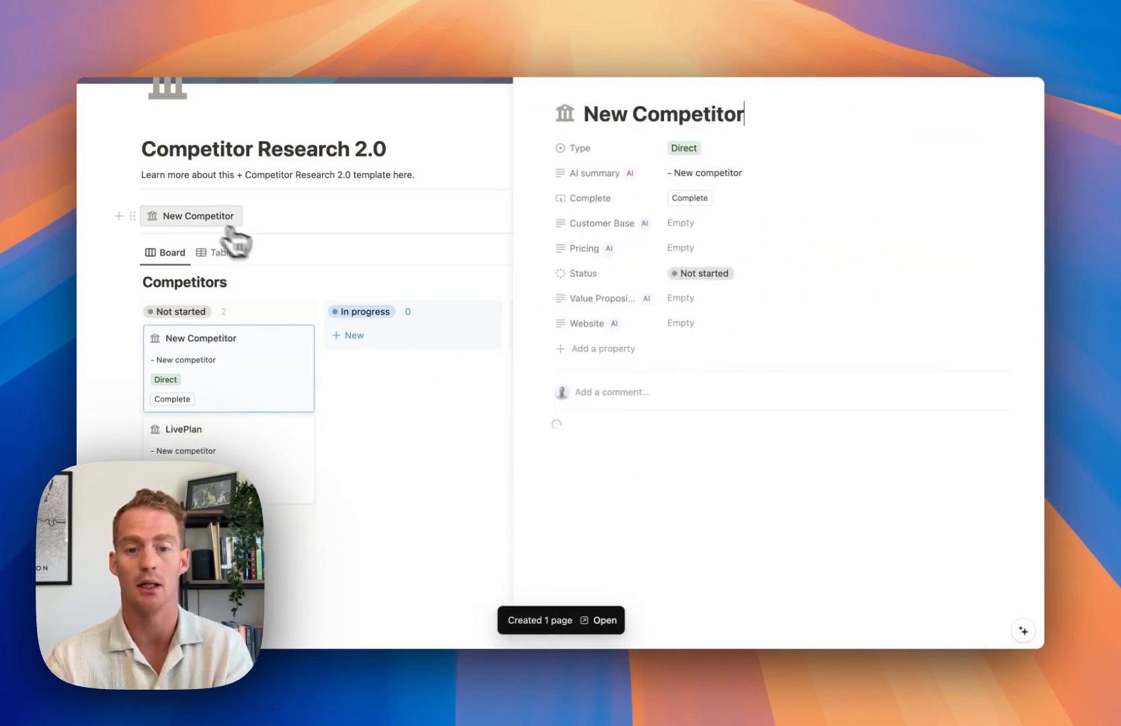
pyautogui.write('Biz')
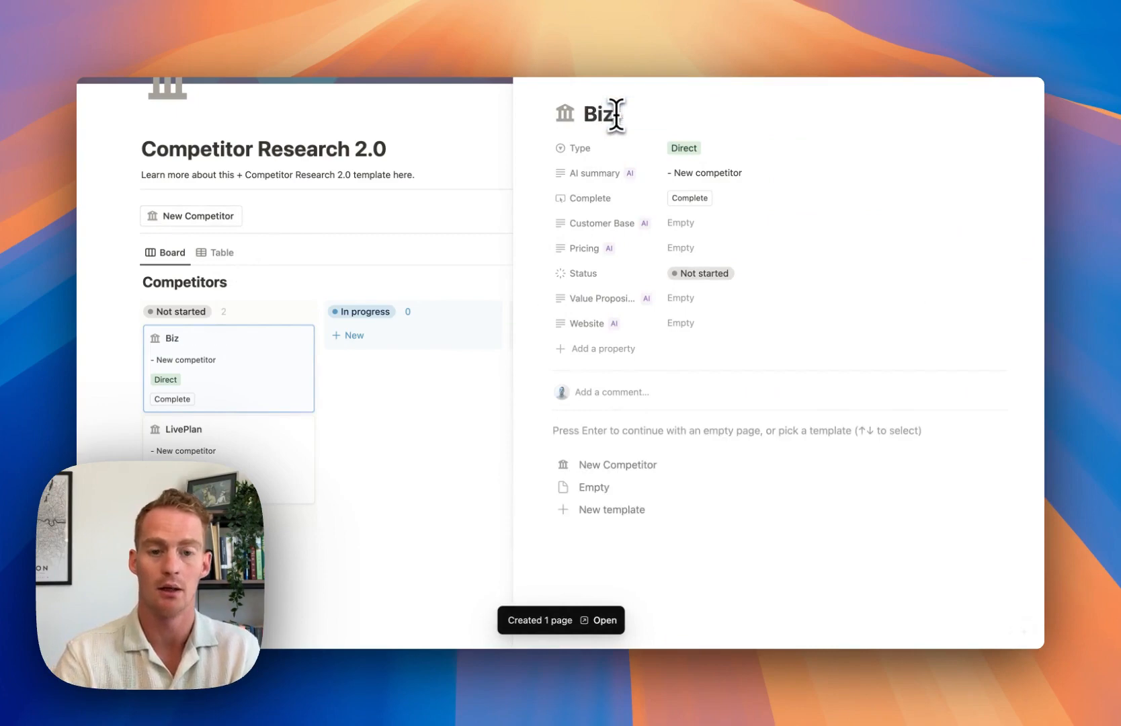
pyautogui.write('Plan')
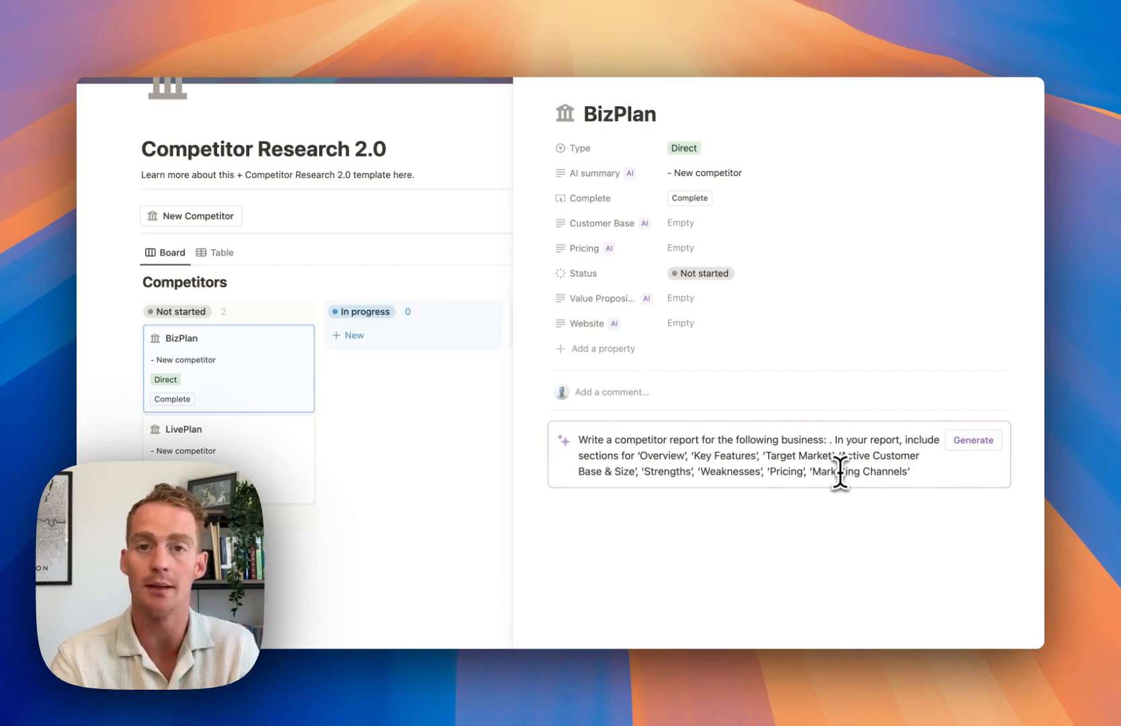
pyautogui.write('BizPlan')
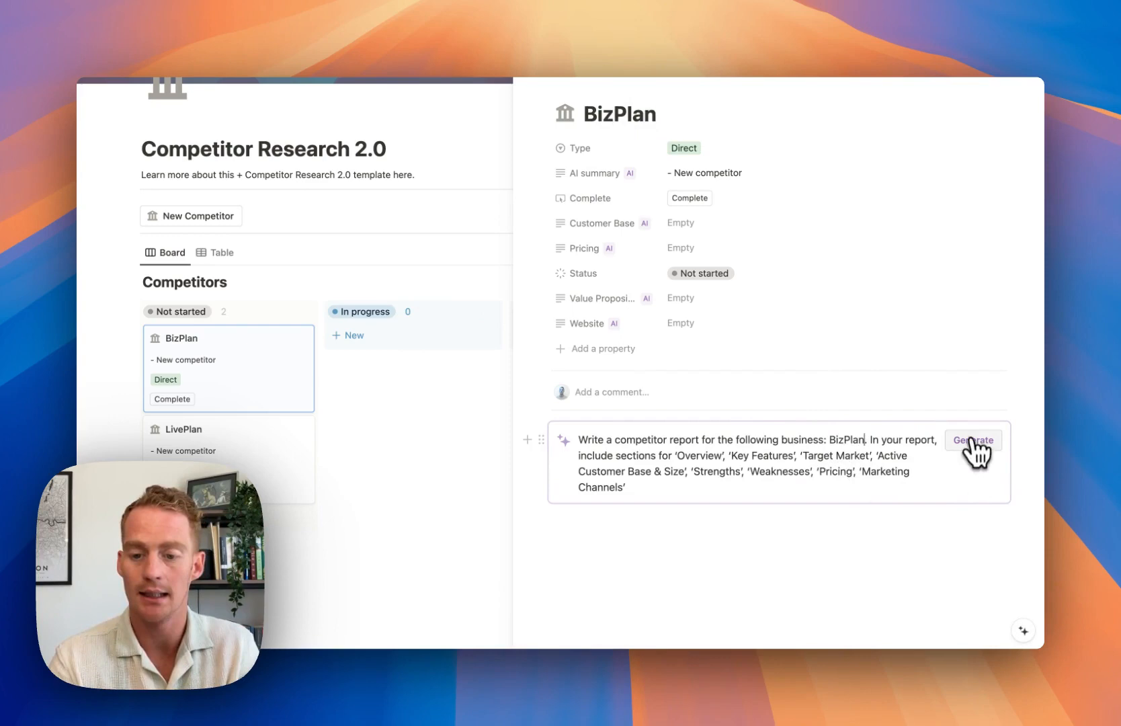
pyautogui.click(972, 439)
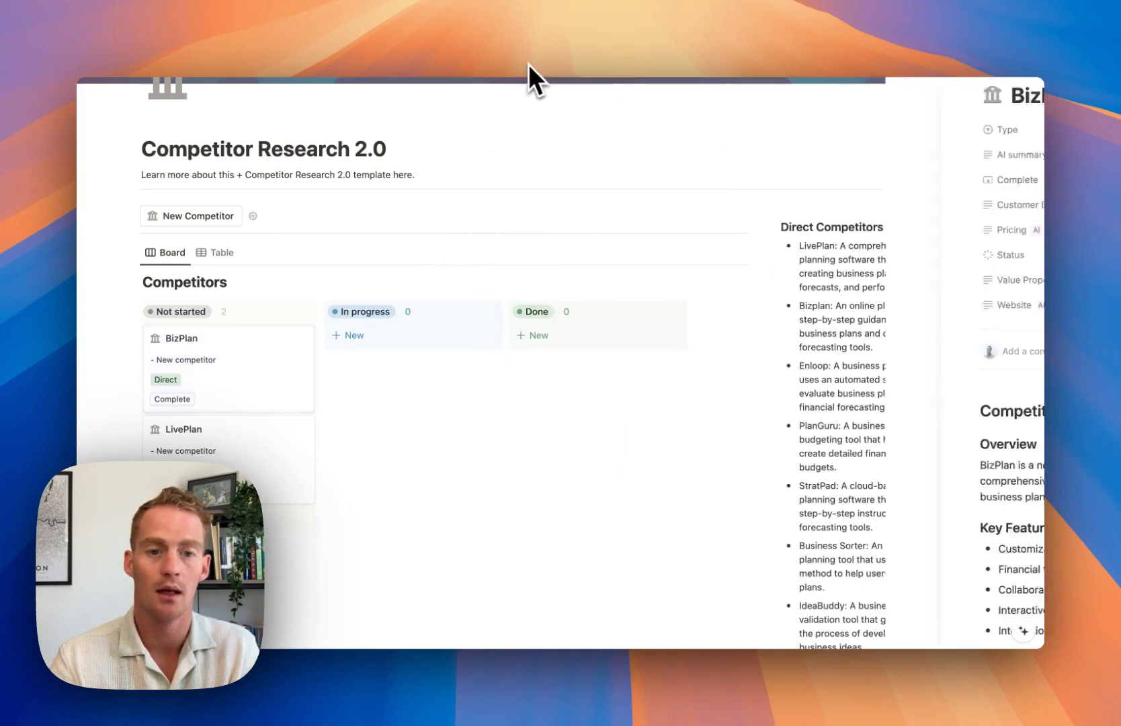
pyautogui.click(190, 215)
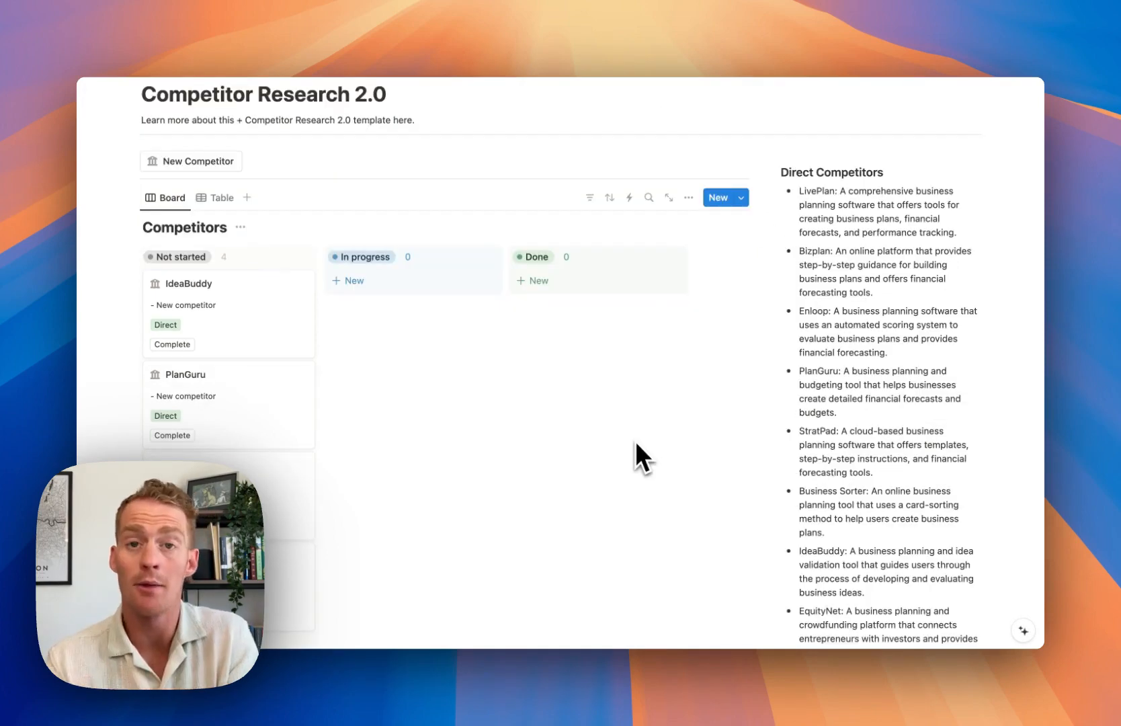
pyautogui.scroll(-3)
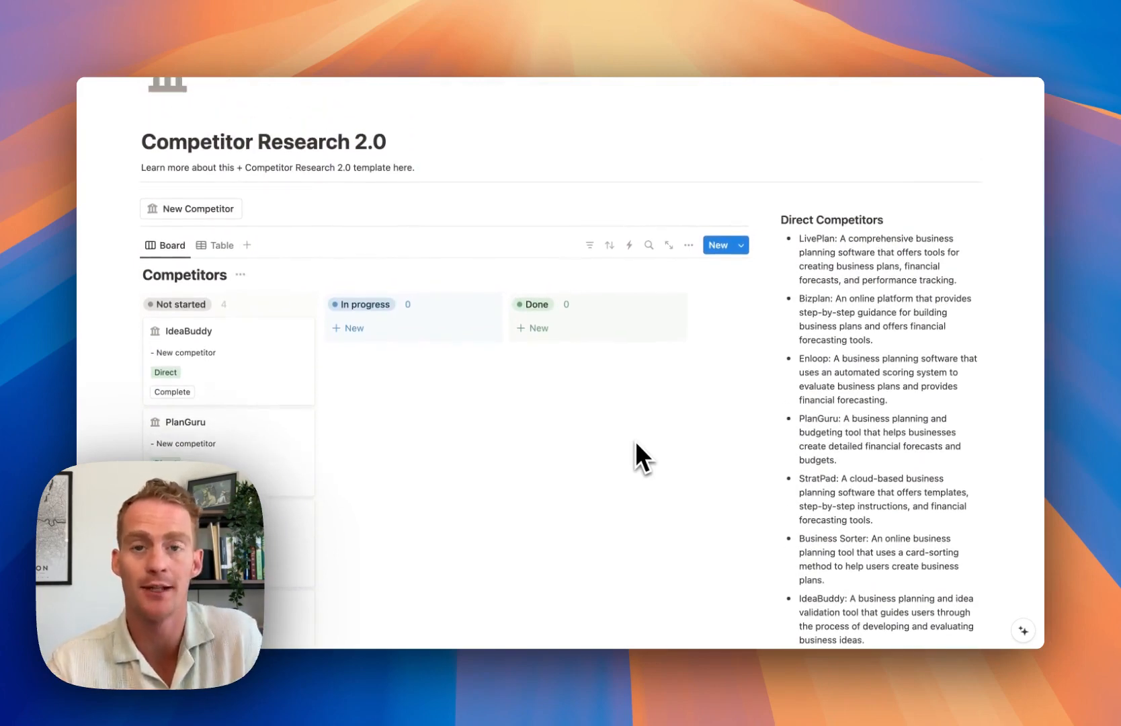
pyautogui.scroll(-3)
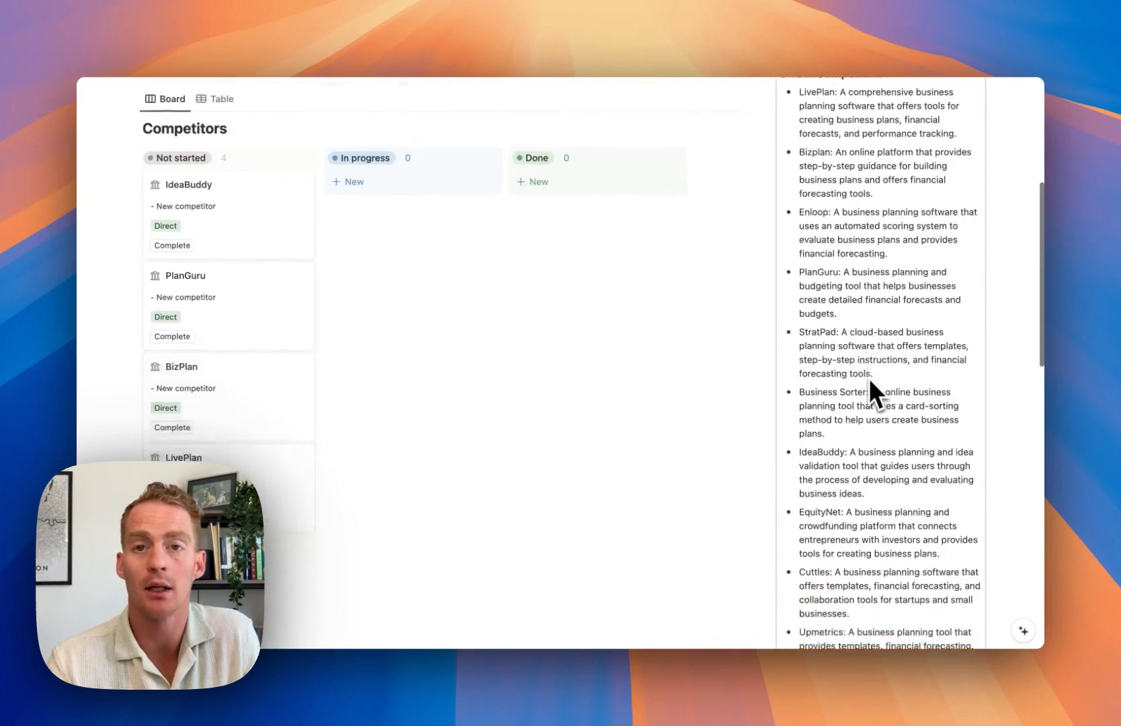
pyautogui.scroll(-3)
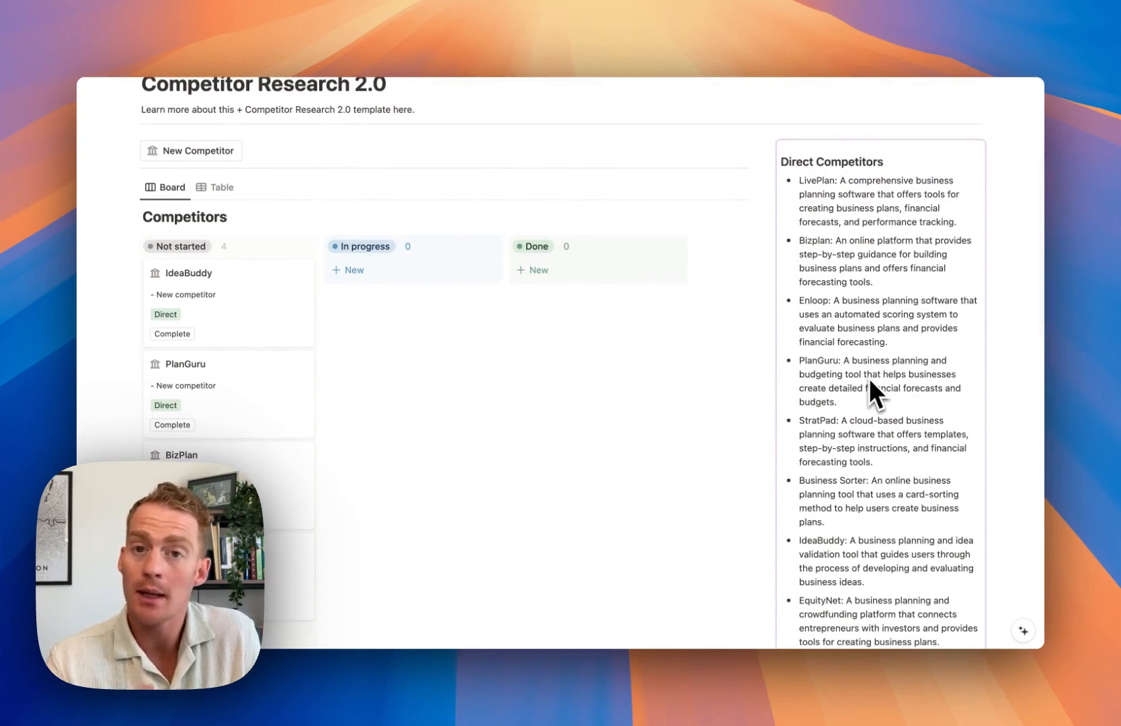
pyautogui.moveTo(1023, 632)
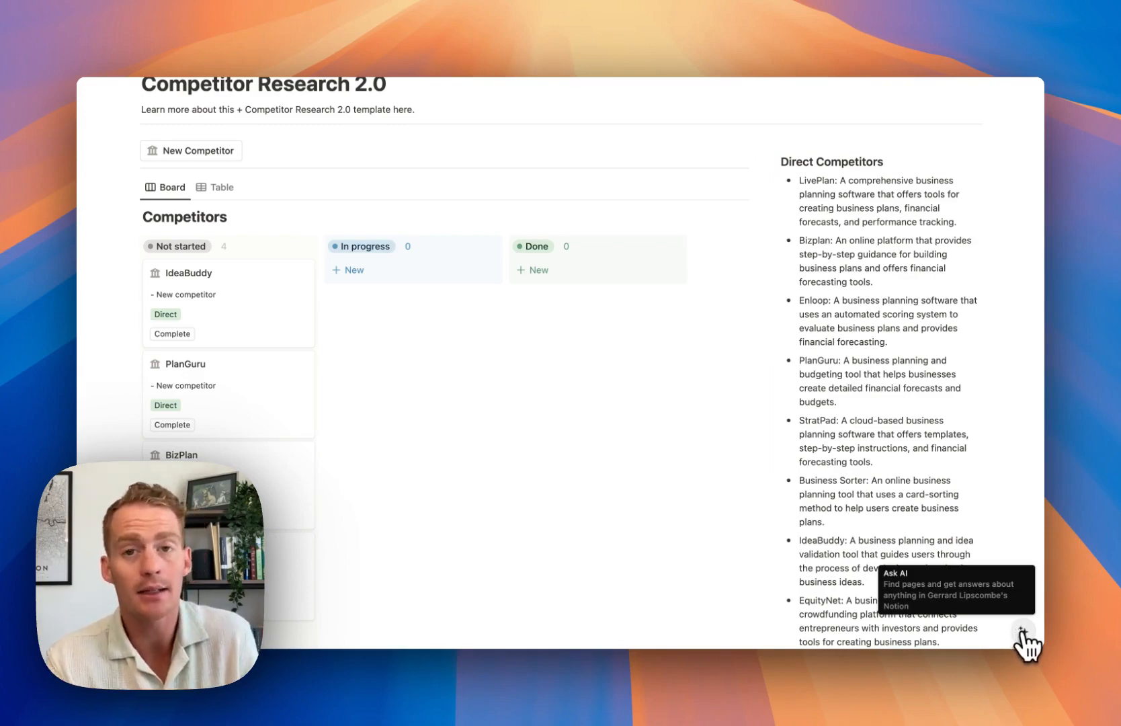
pyautogui.click(1022, 632)
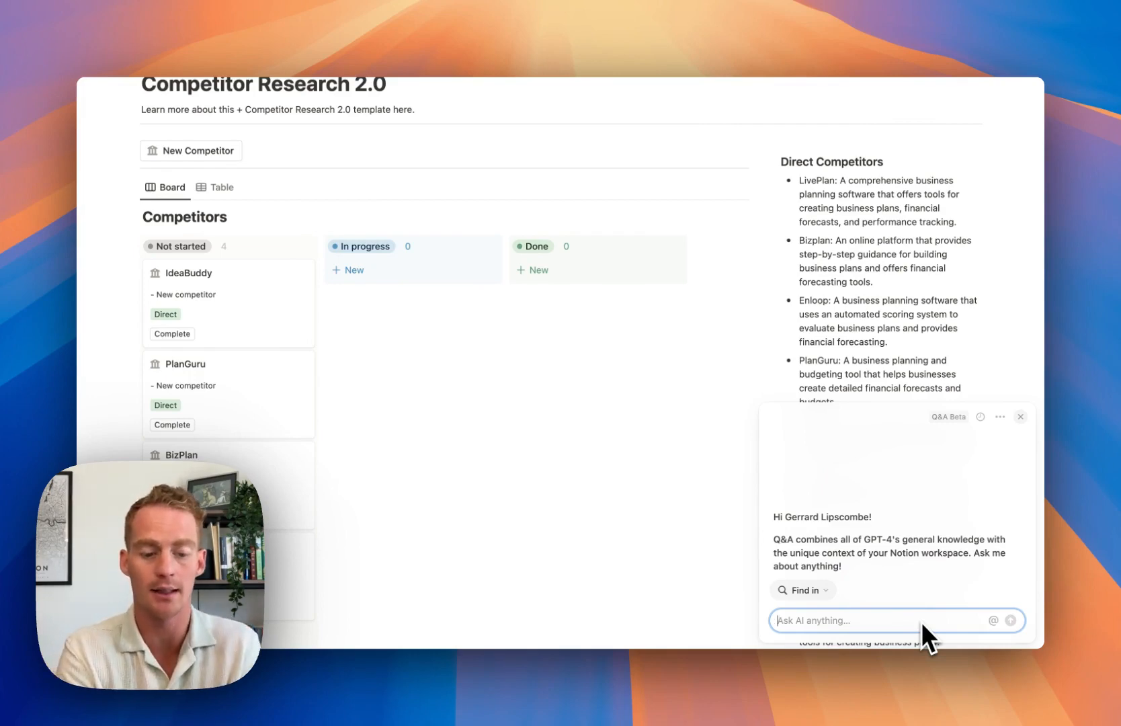
pyautogui.write('Can you help me brainstorm a list of 10 relevant competitors for')
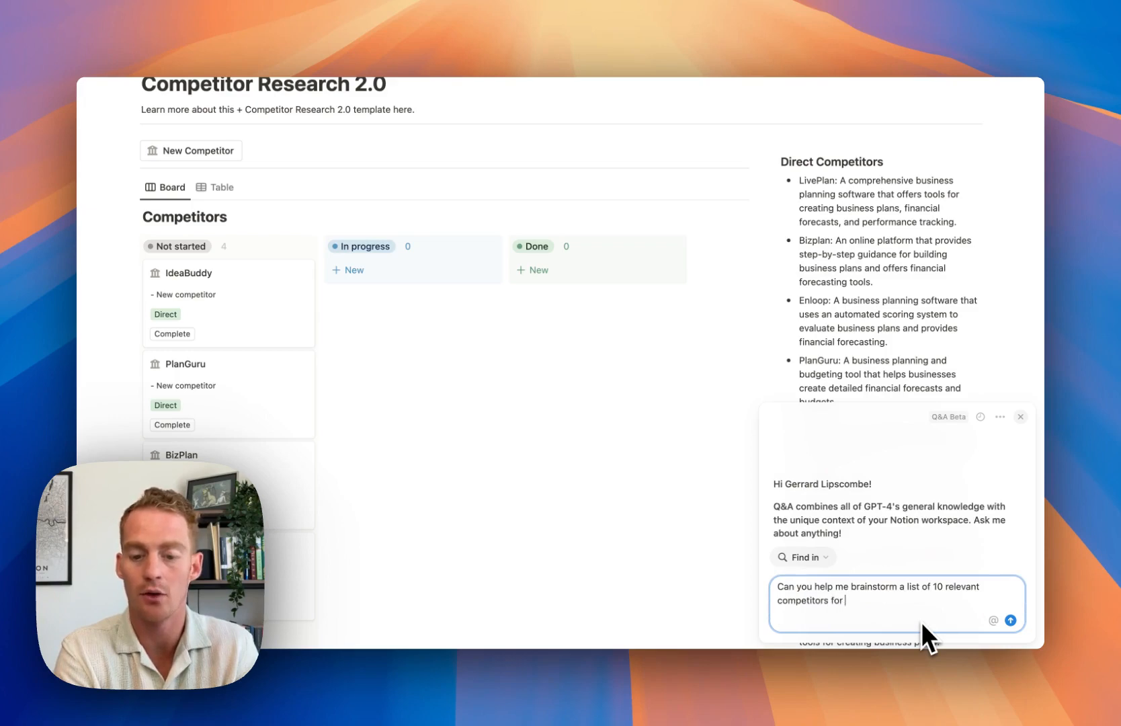
pyautogui.write('my business project Bizway')
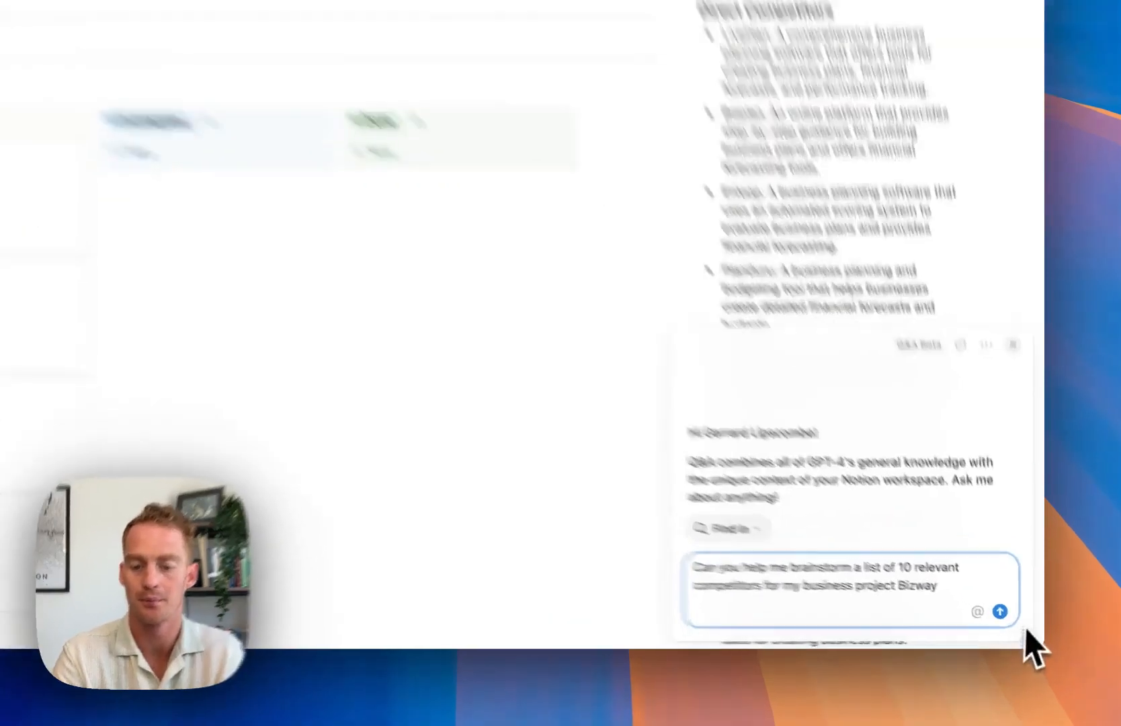
pyautogui.click(1000, 612)
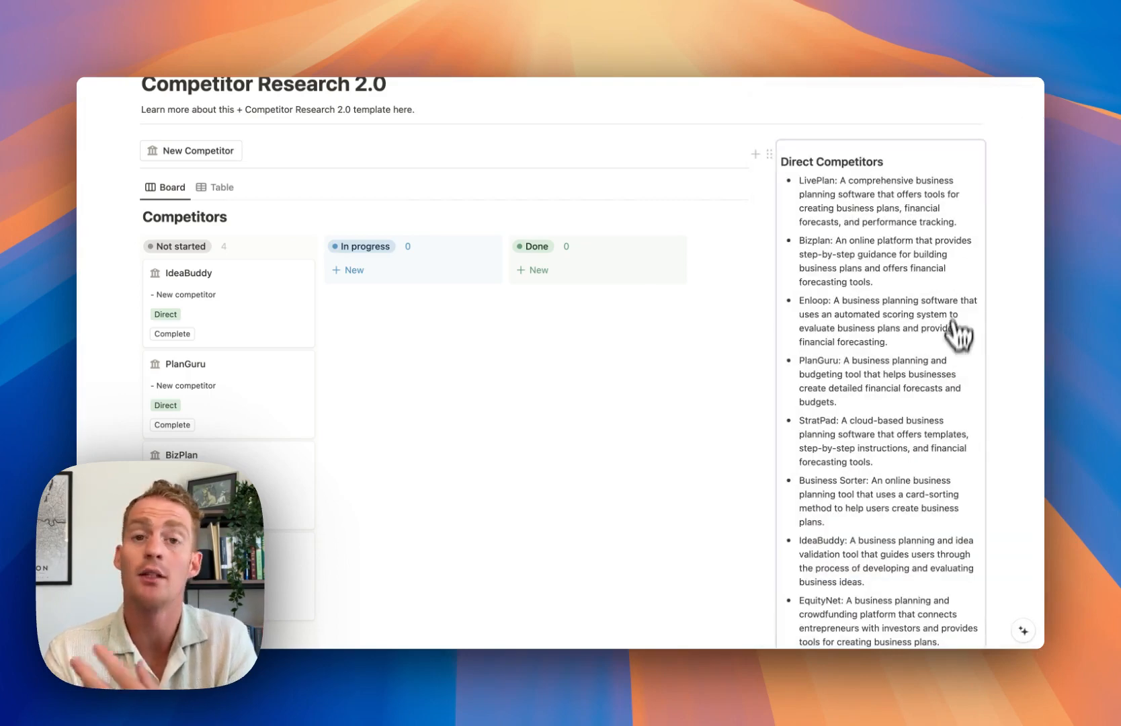
pyautogui.moveTo(928, 350)
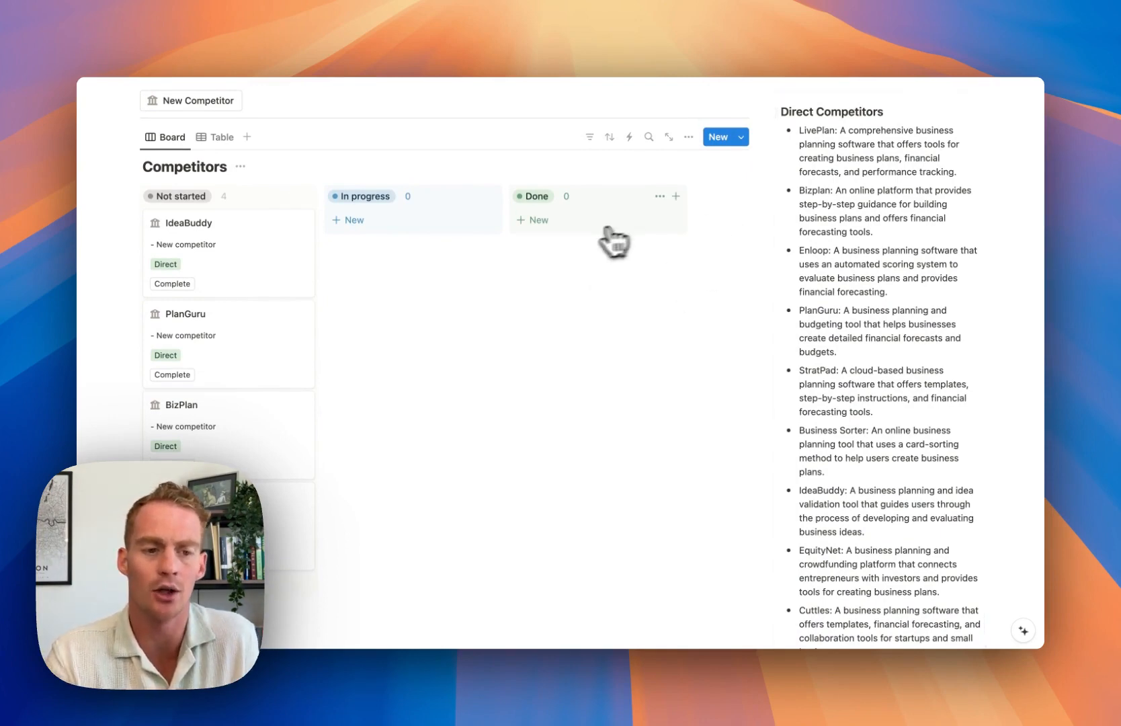
pyautogui.moveTo(246, 179)
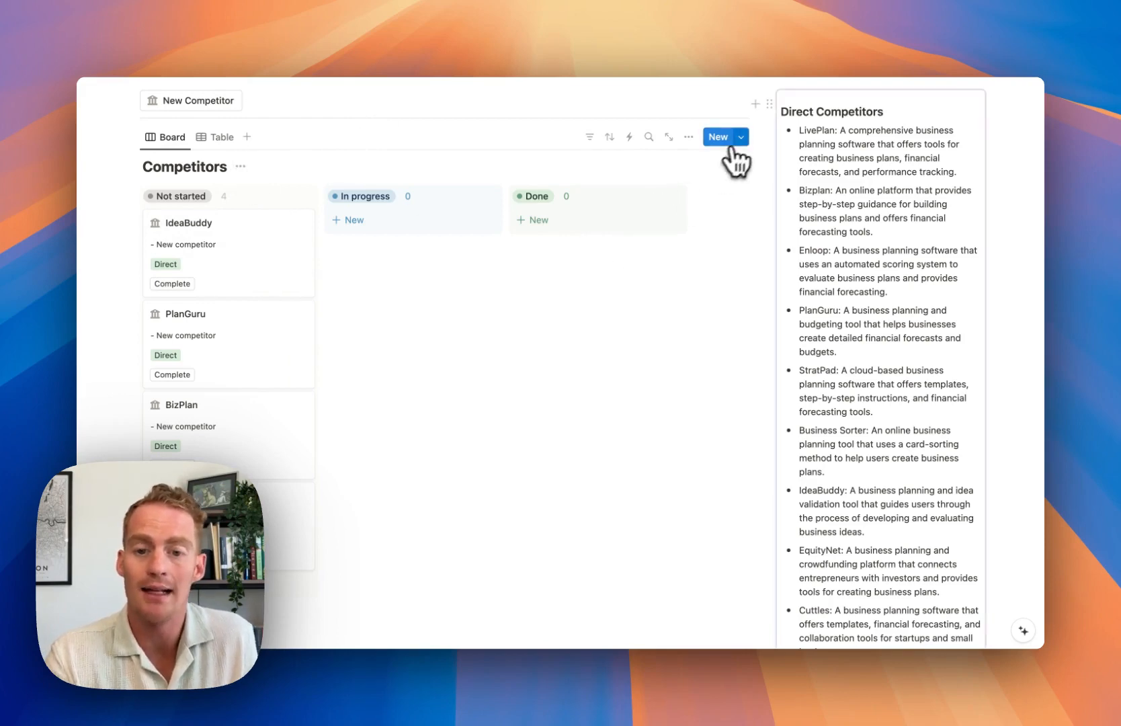
pyautogui.click(741, 137)
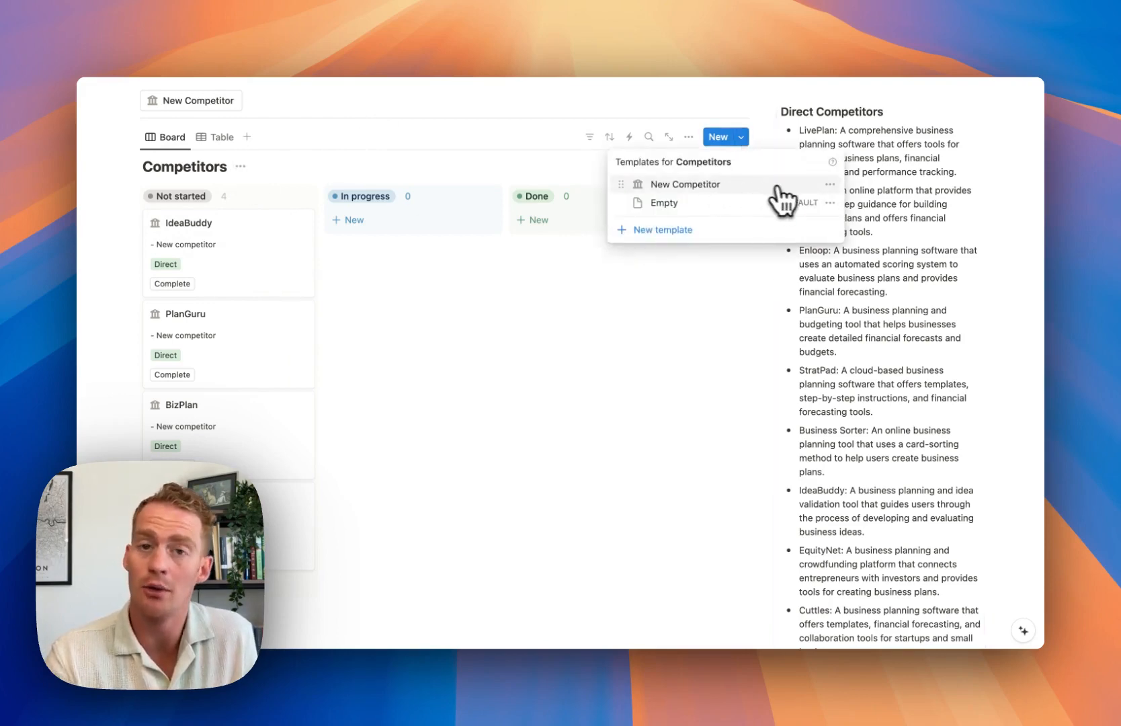
pyautogui.click(829, 184)
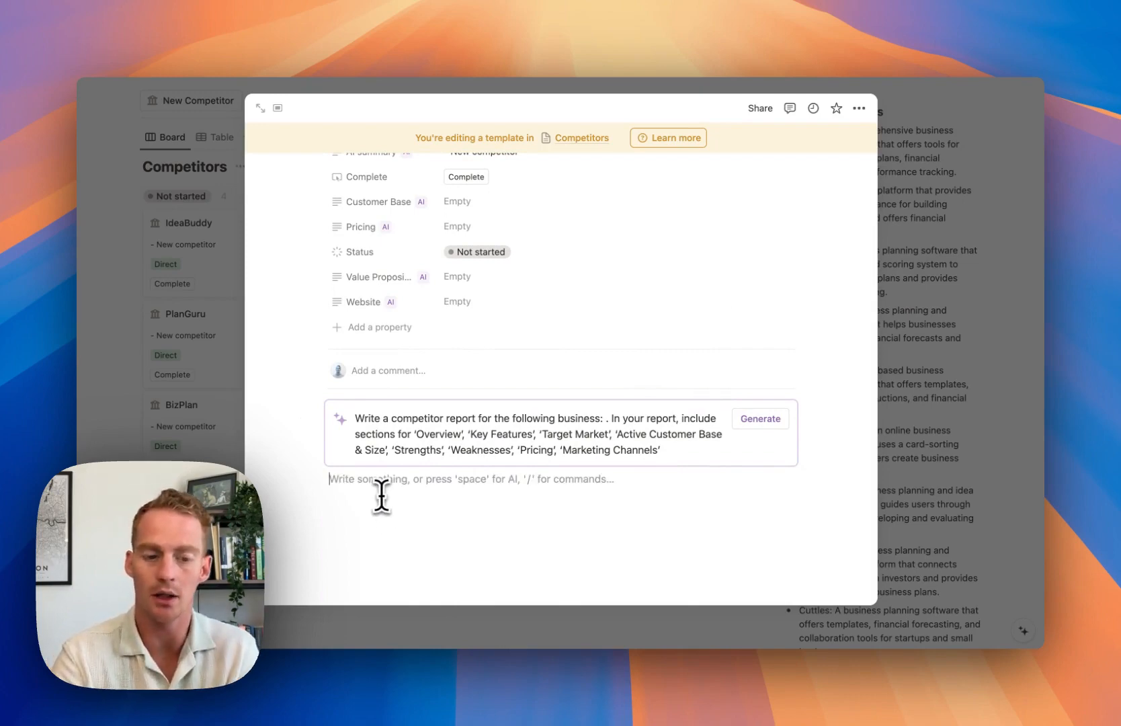
pyautogui.write('/custom')
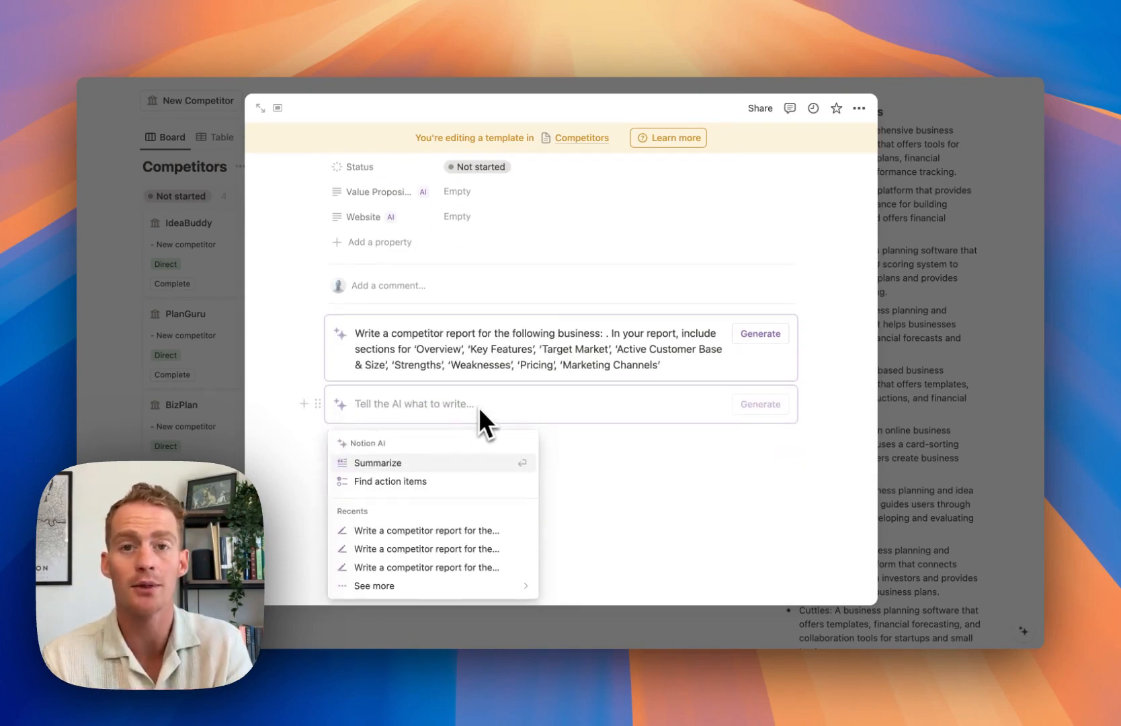
pyautogui.moveTo(469, 427)
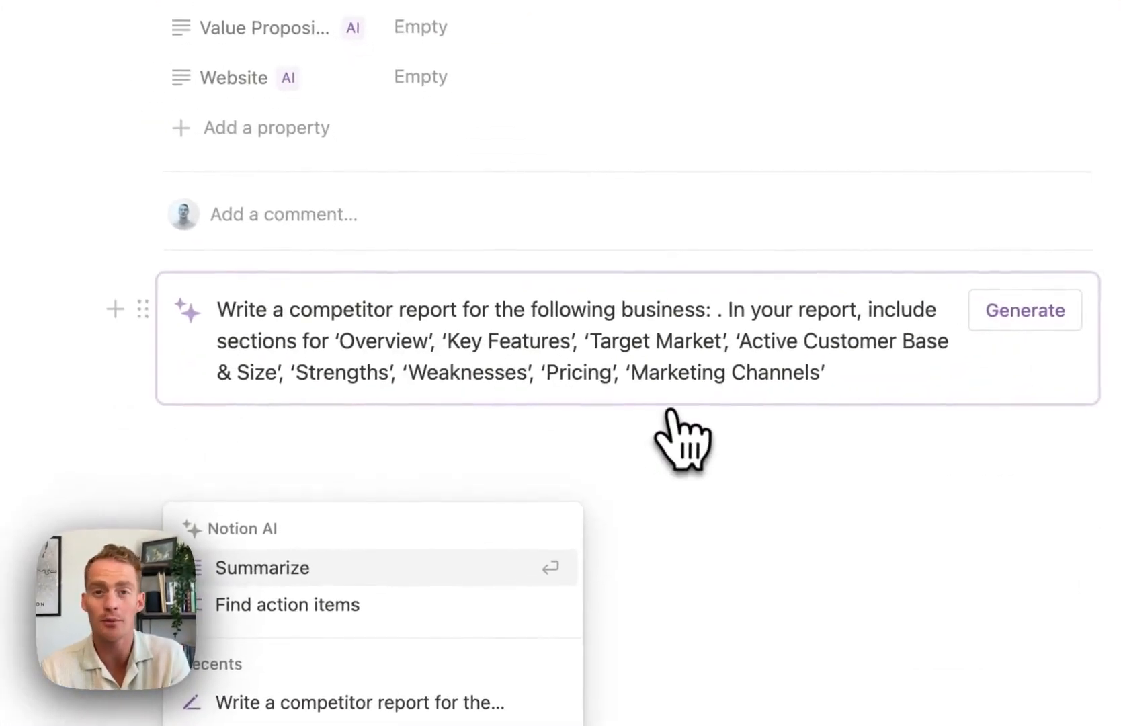
pyautogui.click(1024, 310)
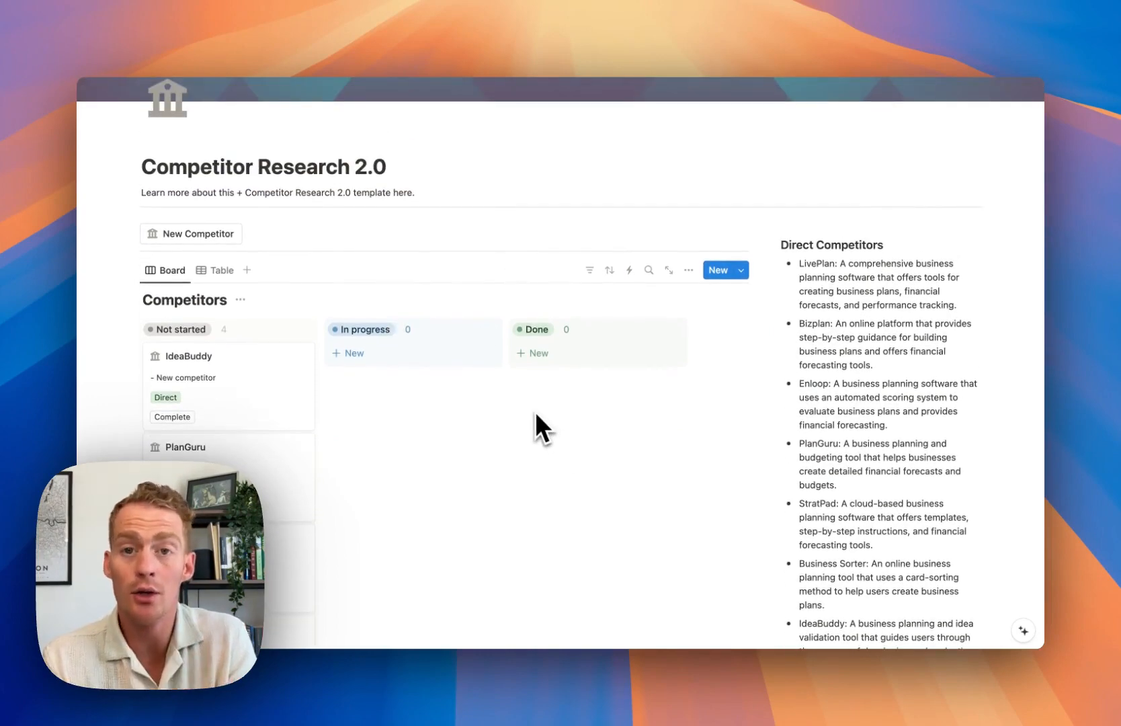
pyautogui.click(740, 270)
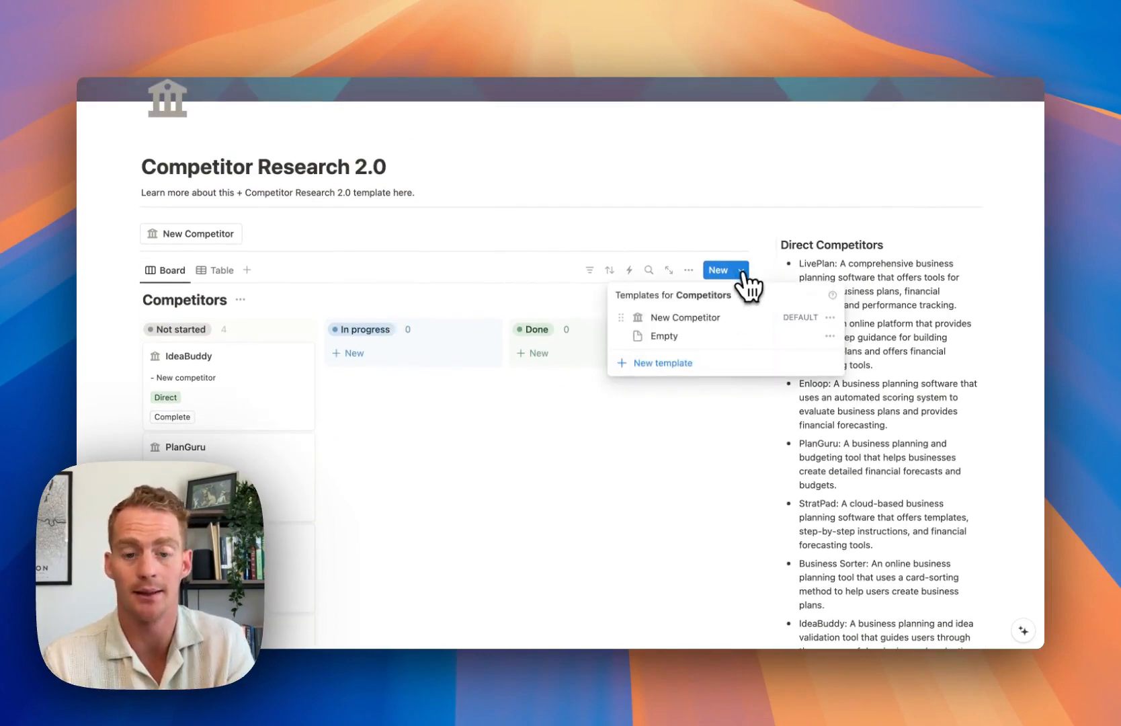
pyautogui.click(828, 318)
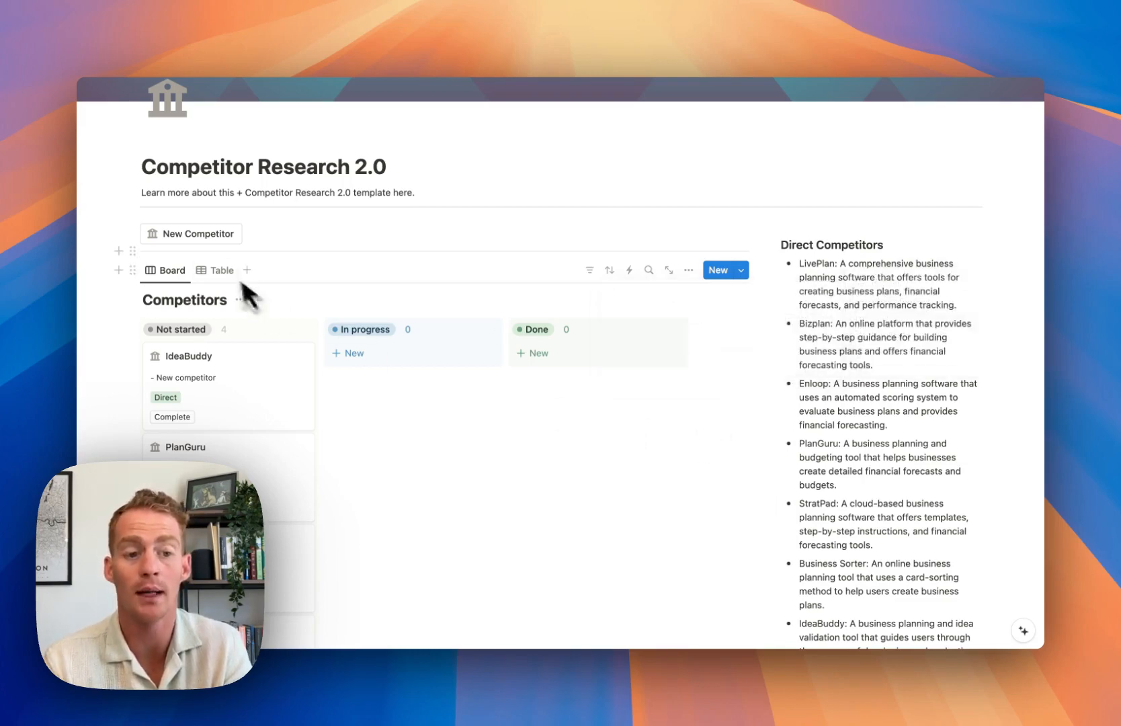
pyautogui.click(191, 234)
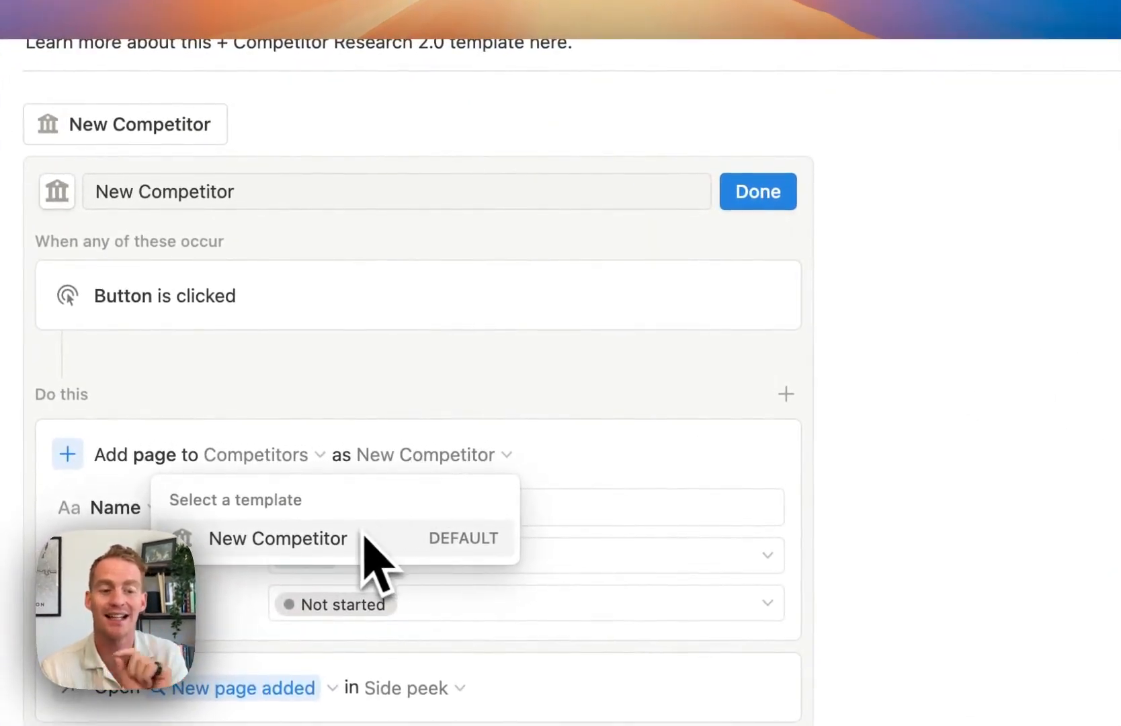
pyautogui.click(278, 538)
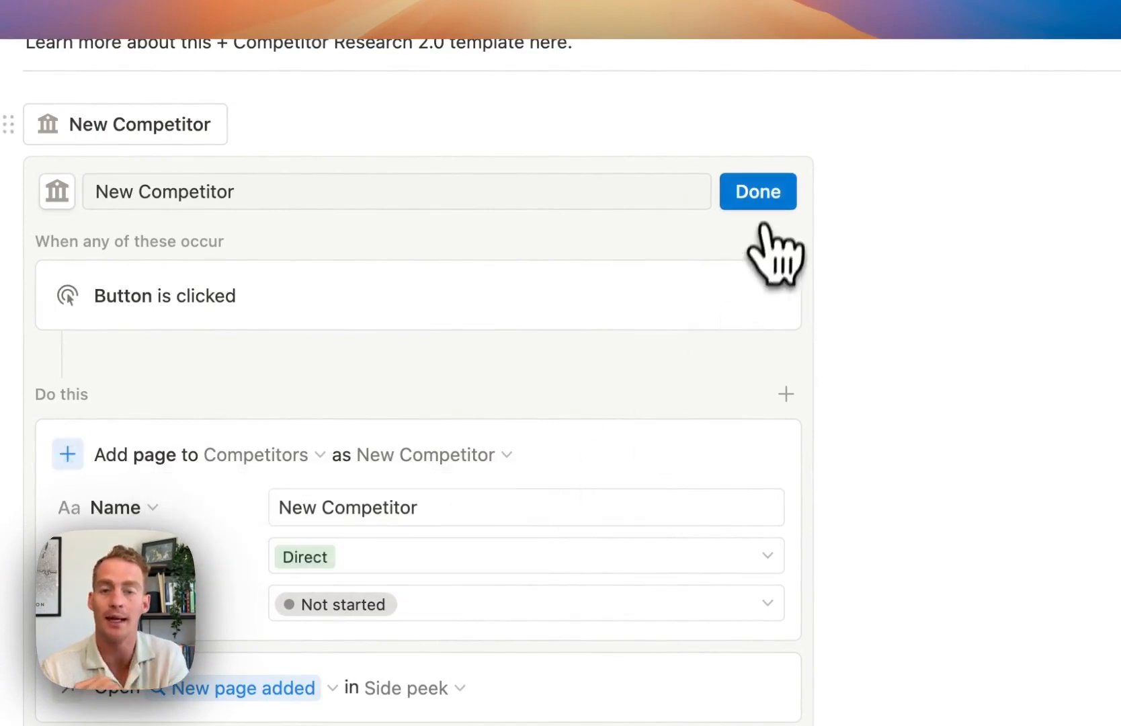
pyautogui.click(757, 192)
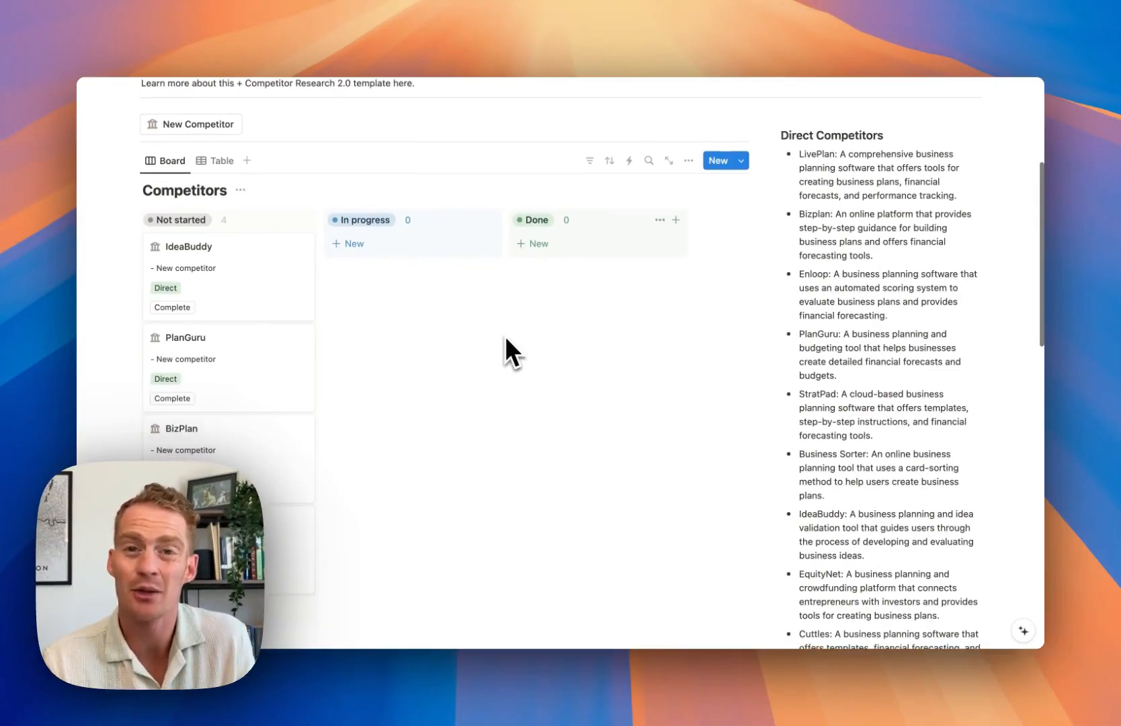
# Switch to the Table view and inspect the Website column's AI autofill prompt.
pyautogui.click(221, 160)
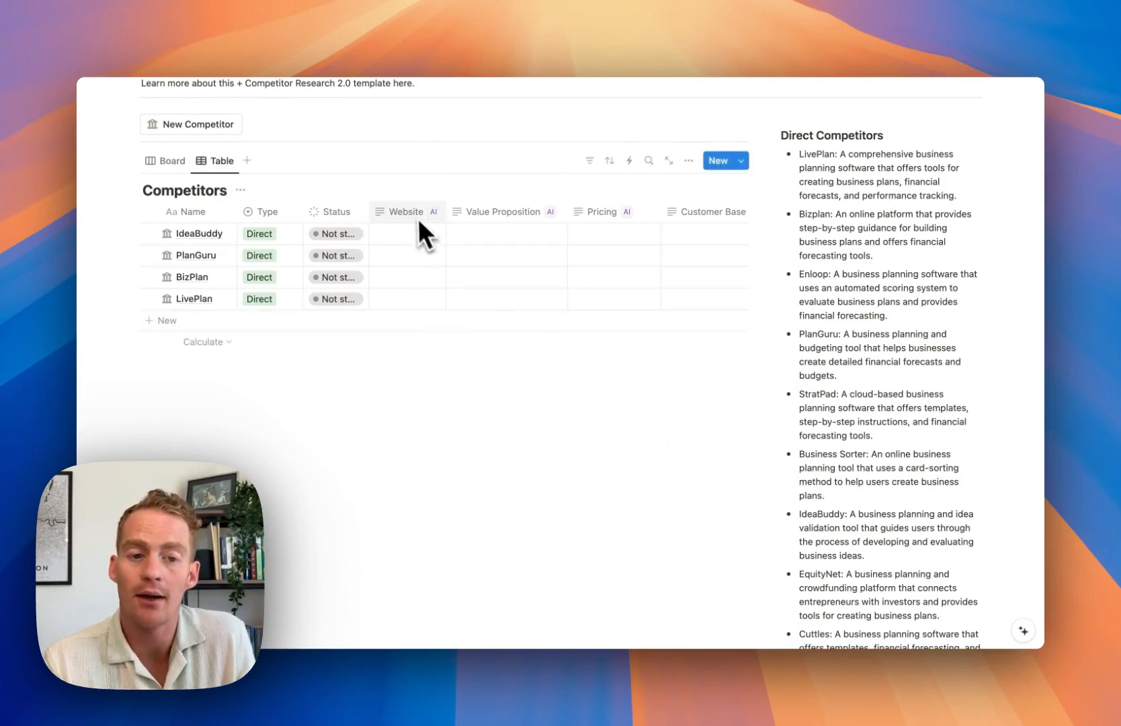
pyautogui.moveTo(454, 227)
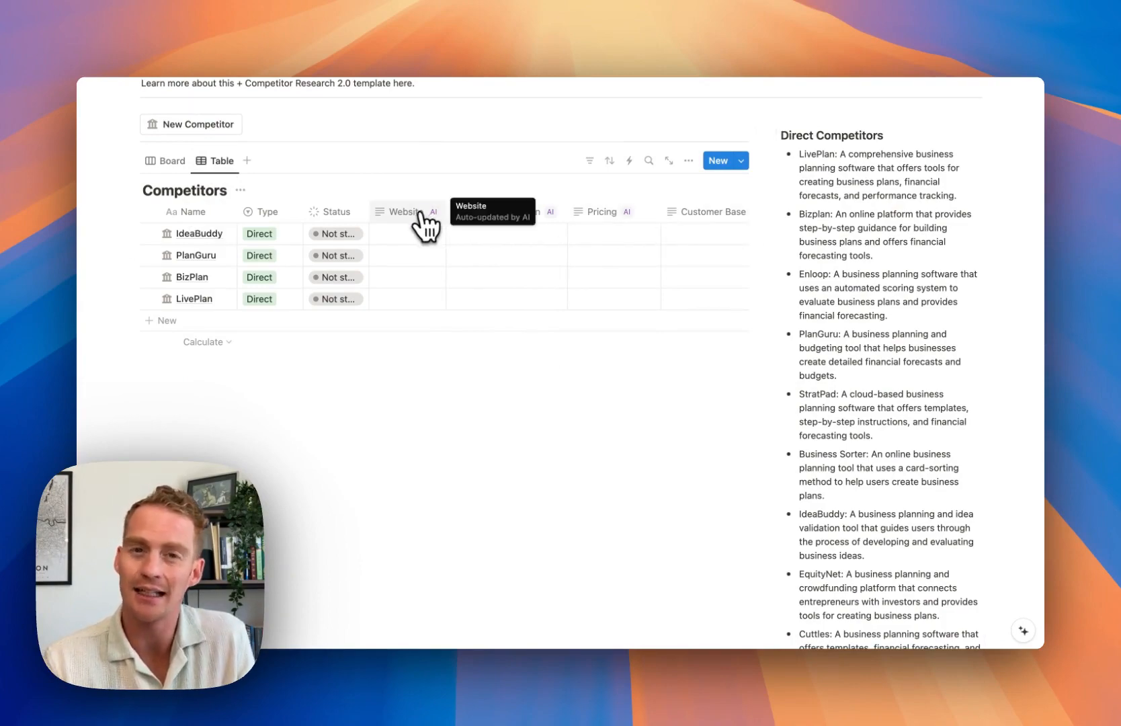
pyautogui.click(404, 211)
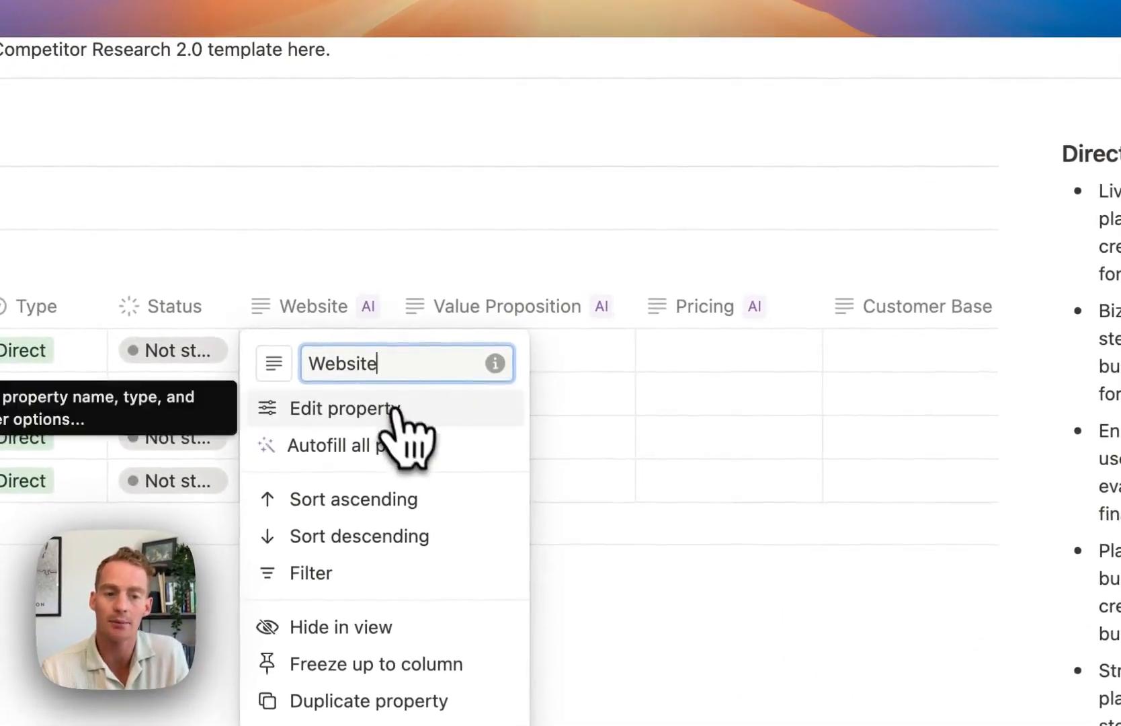
pyautogui.click(345, 409)
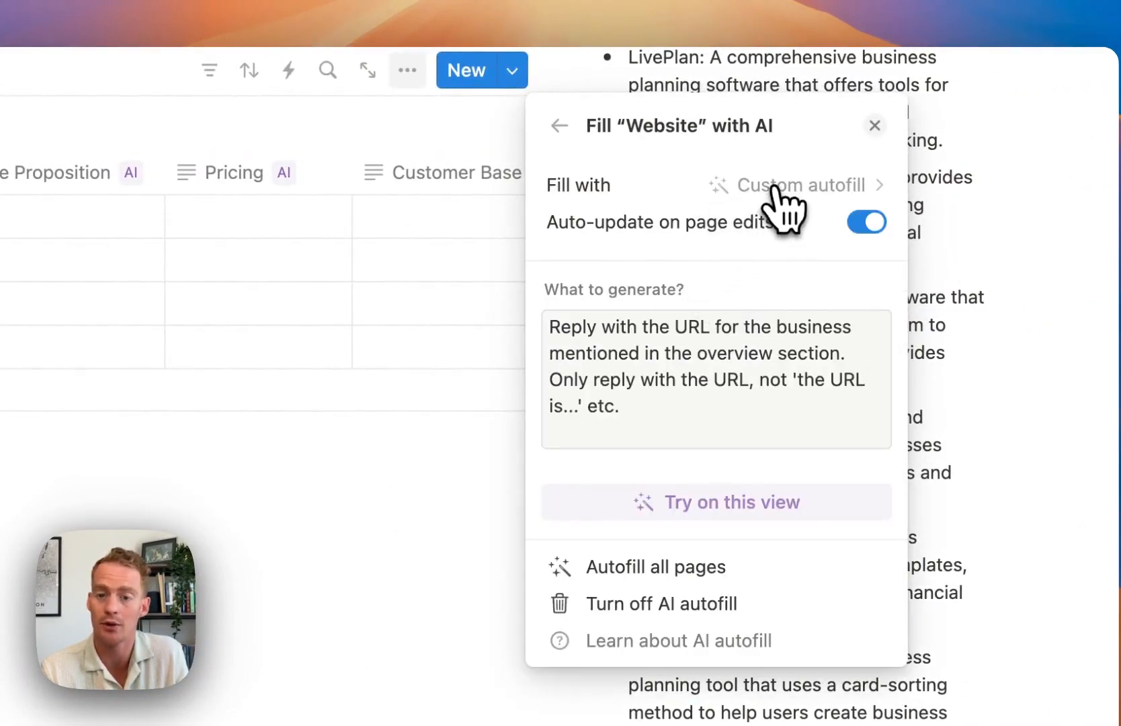
pyautogui.click(800, 186)
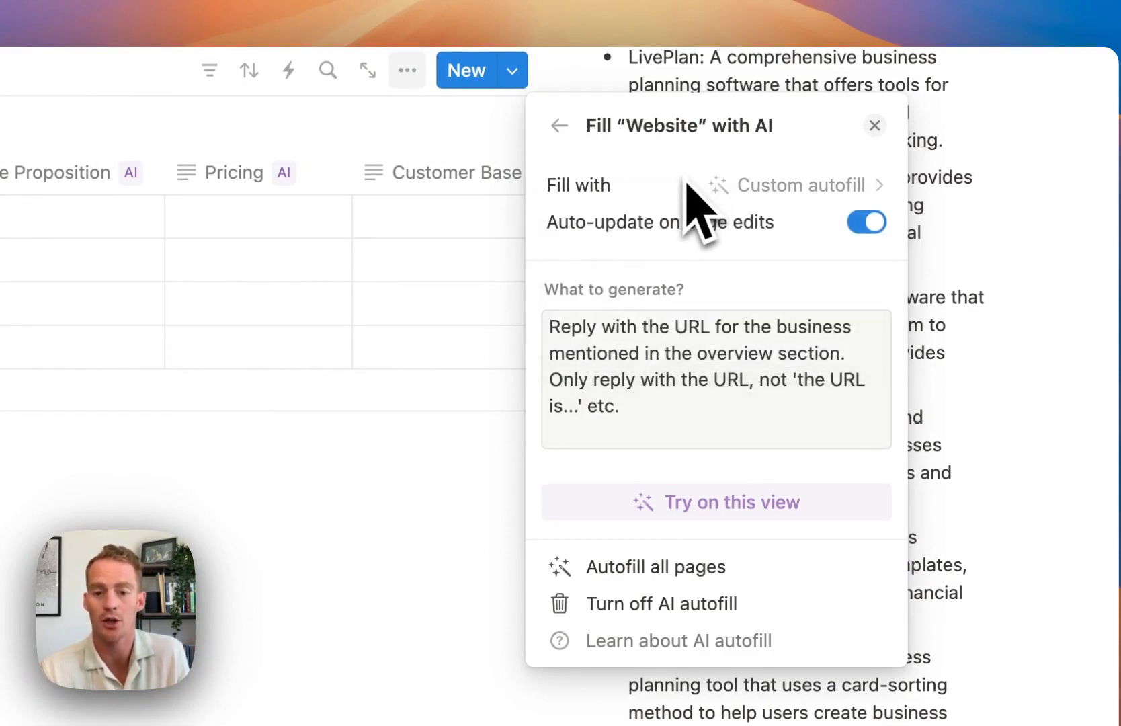
pyautogui.moveTo(696, 400)
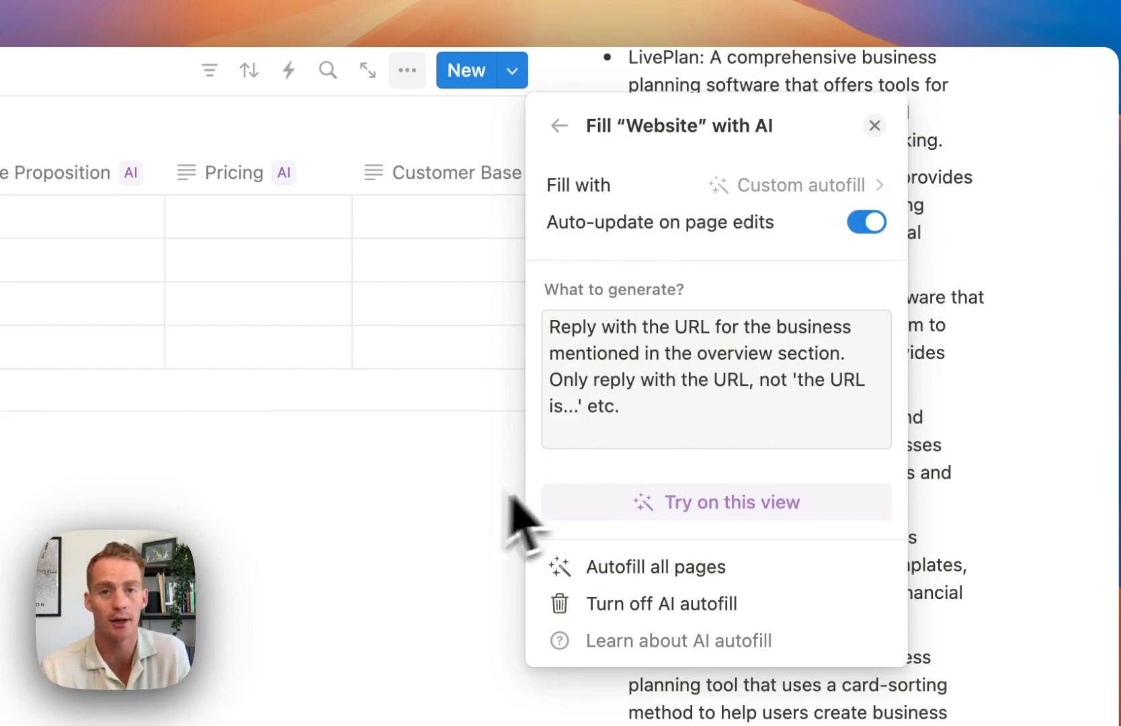
pyautogui.moveTo(407, 590)
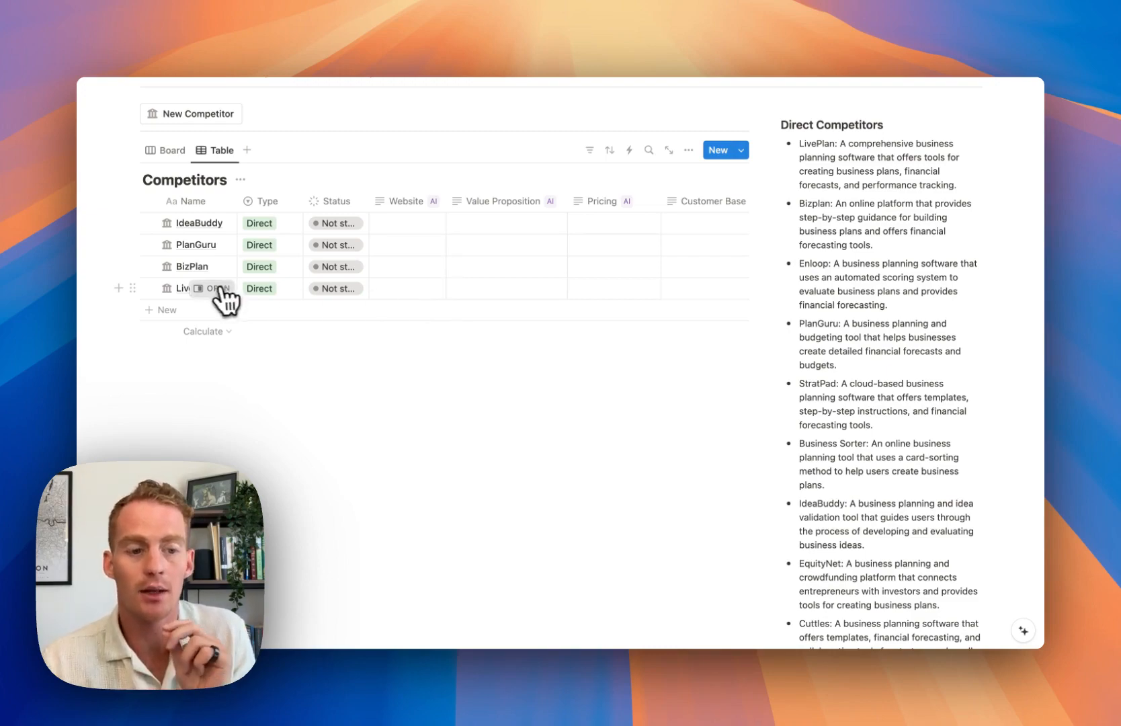
# Open LivePlan's competitor report in side peek and scroll through it.
pyautogui.click(216, 288)
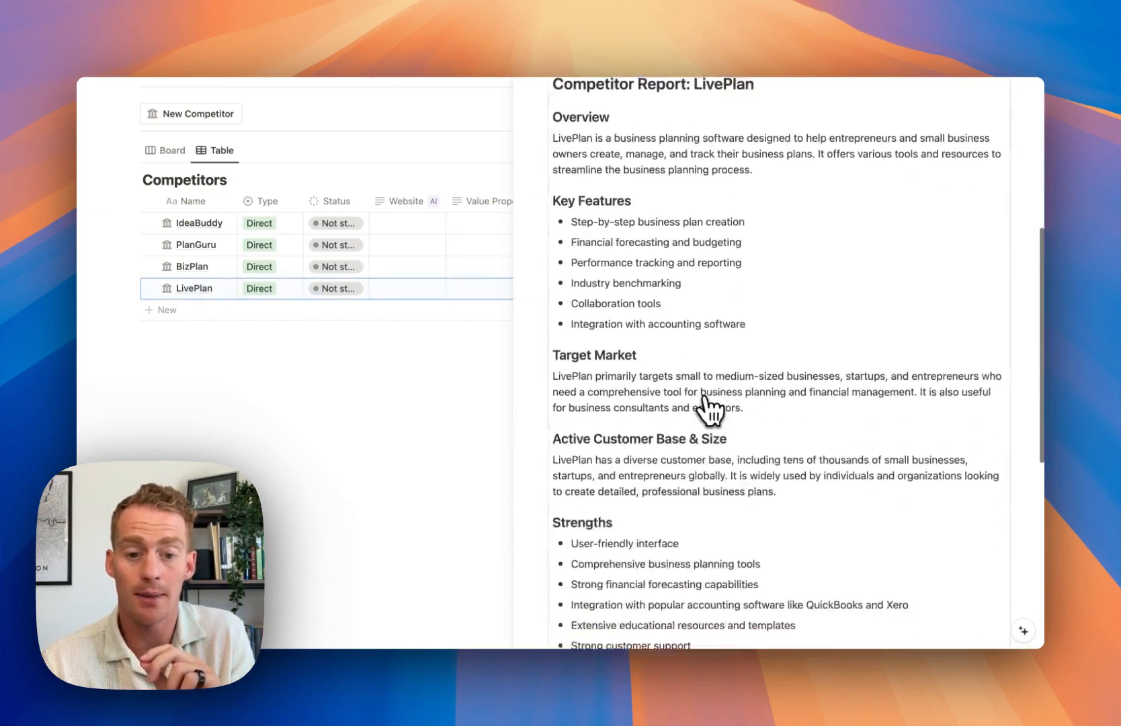
pyautogui.scroll(-3)
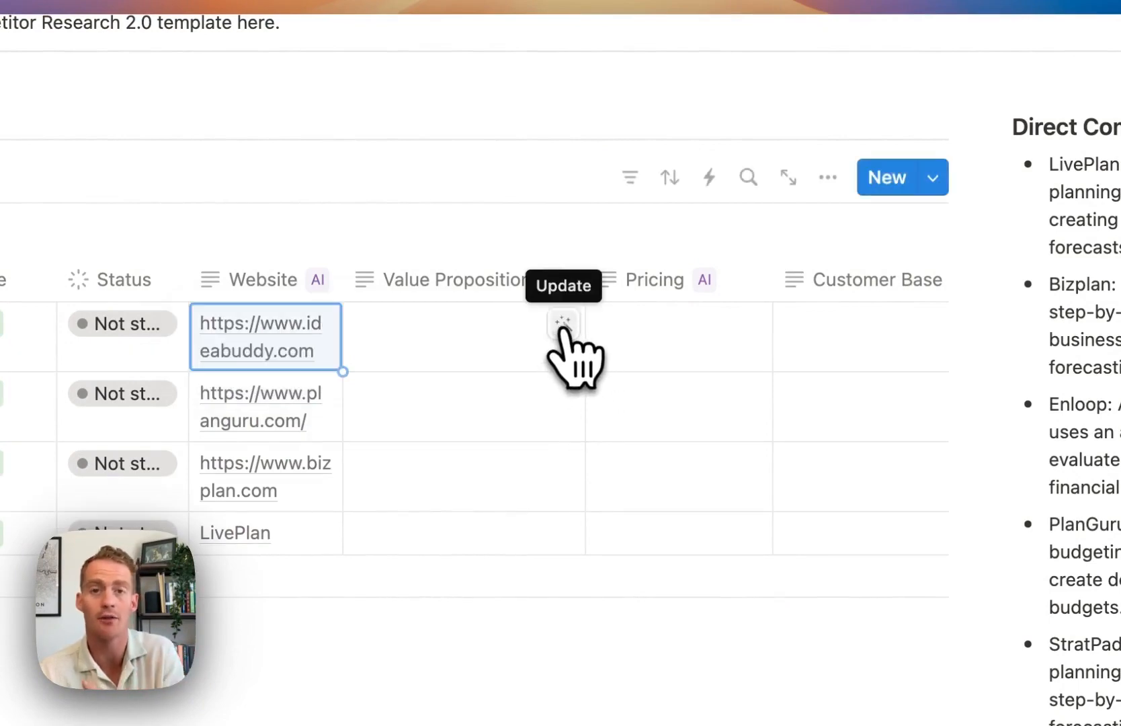
# Generate IdeaBuddy's value proposition with AI.
pyautogui.click(563, 322)
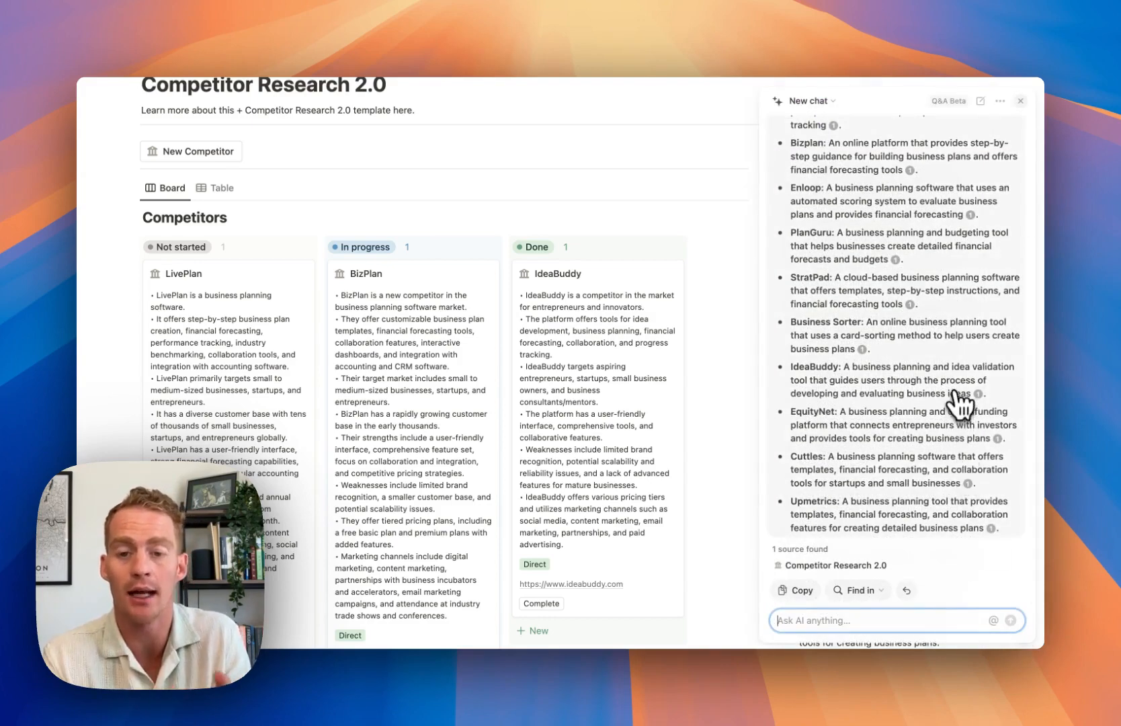
# Close the AI chat and add a card from the New Competitor template.
pyautogui.click(1019, 100)
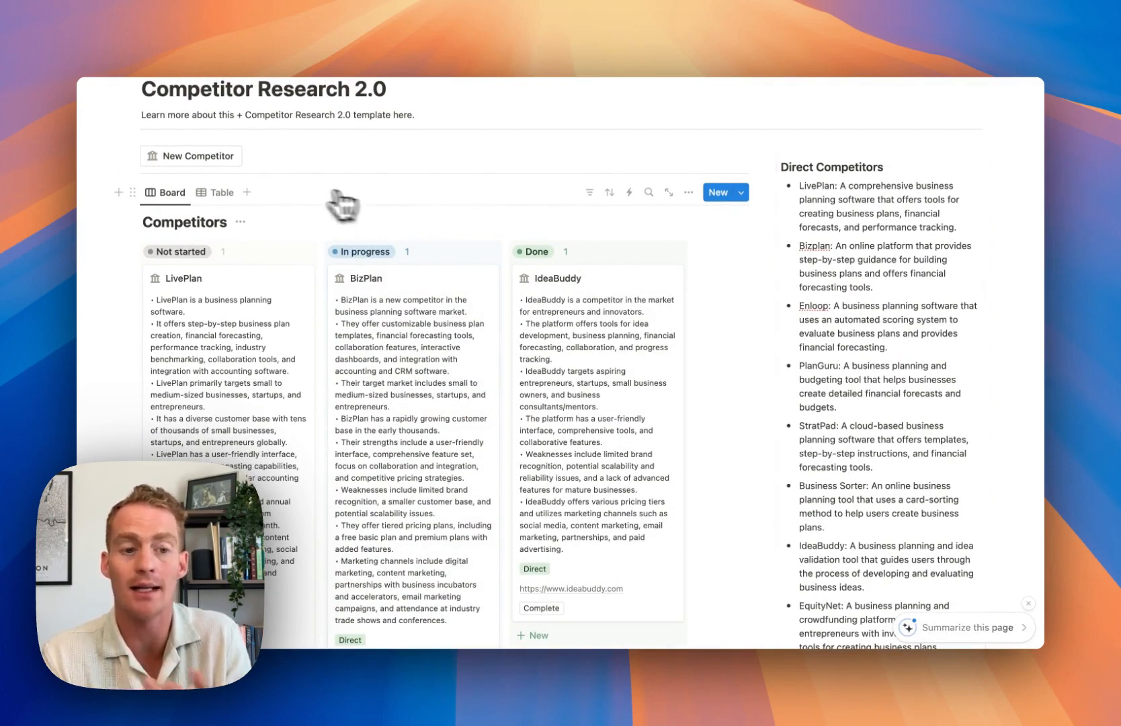
pyautogui.click(190, 156)
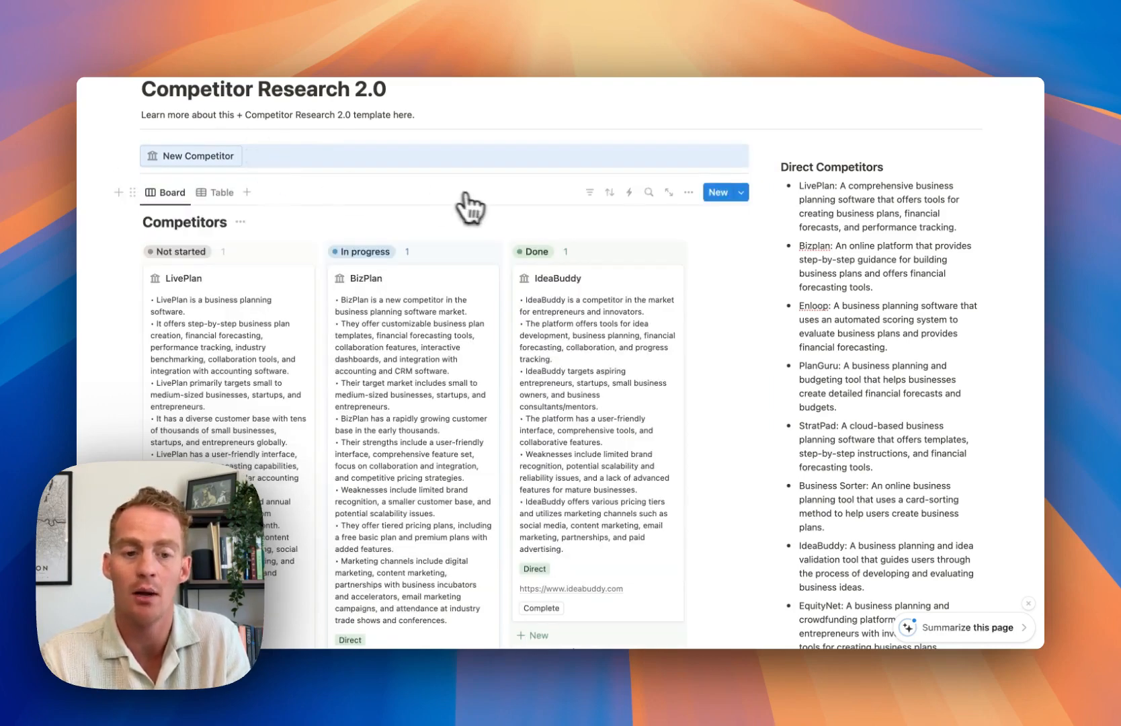
pyautogui.click(742, 192)
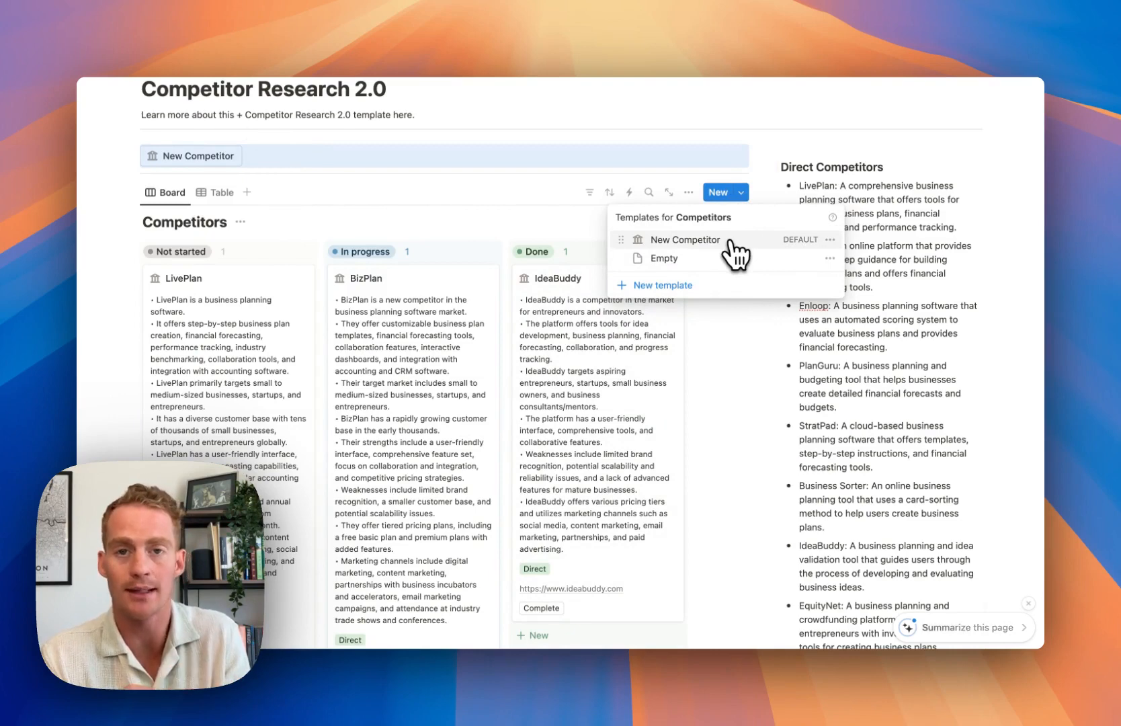
pyautogui.click(683, 240)
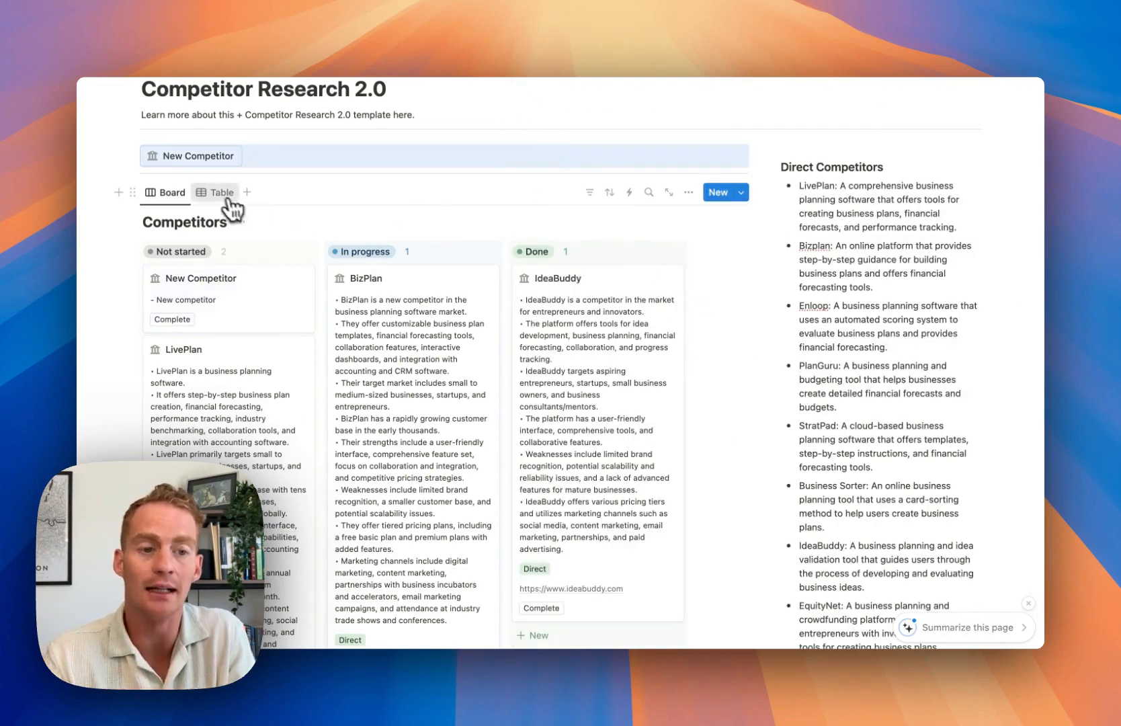
# Review IdeaBuddy's AI-written value proposition in the Competitors table view.
pyautogui.click(221, 192)
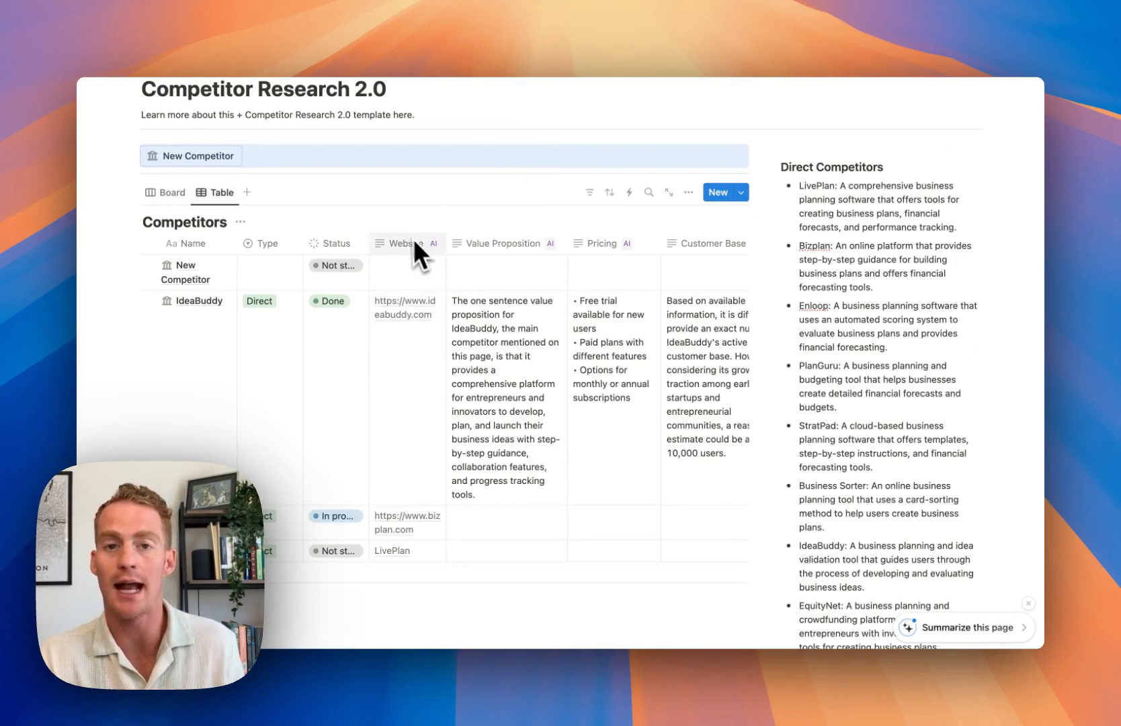
pyautogui.scroll(-3)
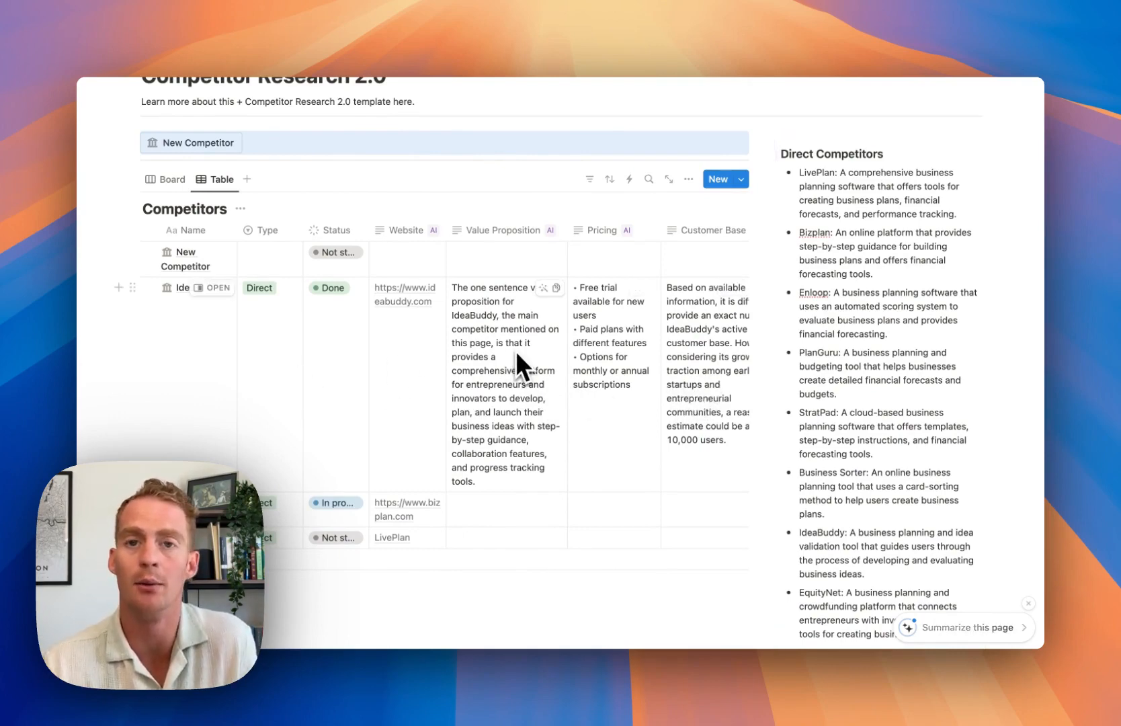
pyautogui.click(170, 179)
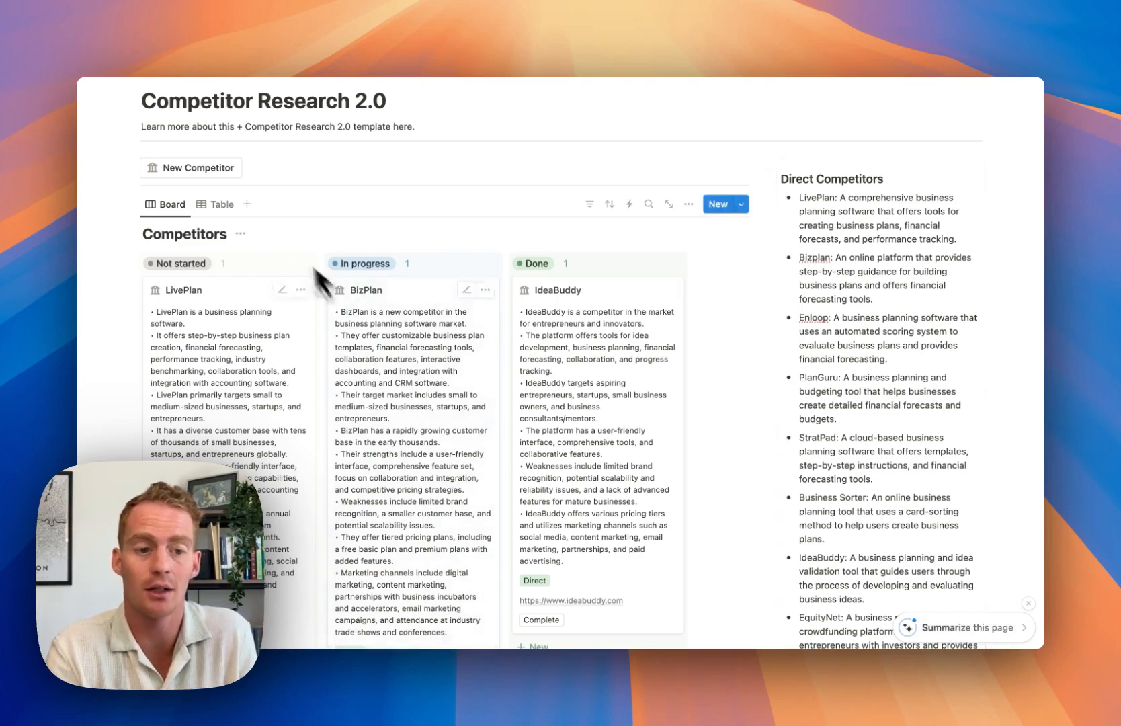
pyautogui.click(222, 203)
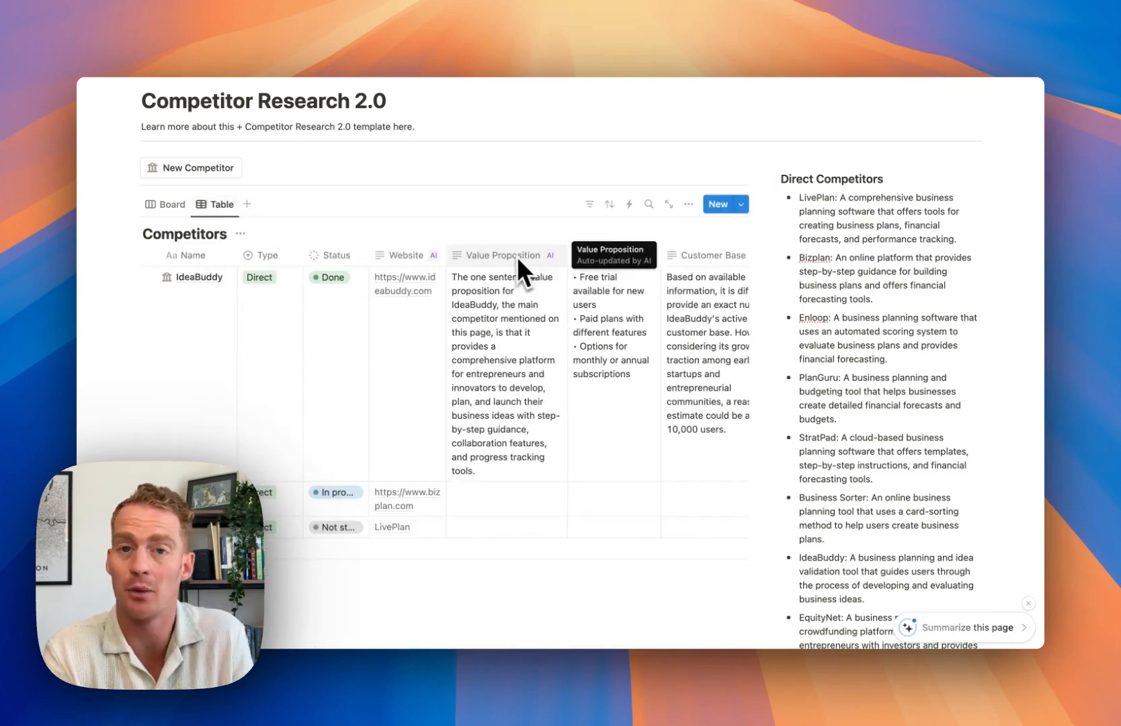
pyautogui.moveTo(568, 275)
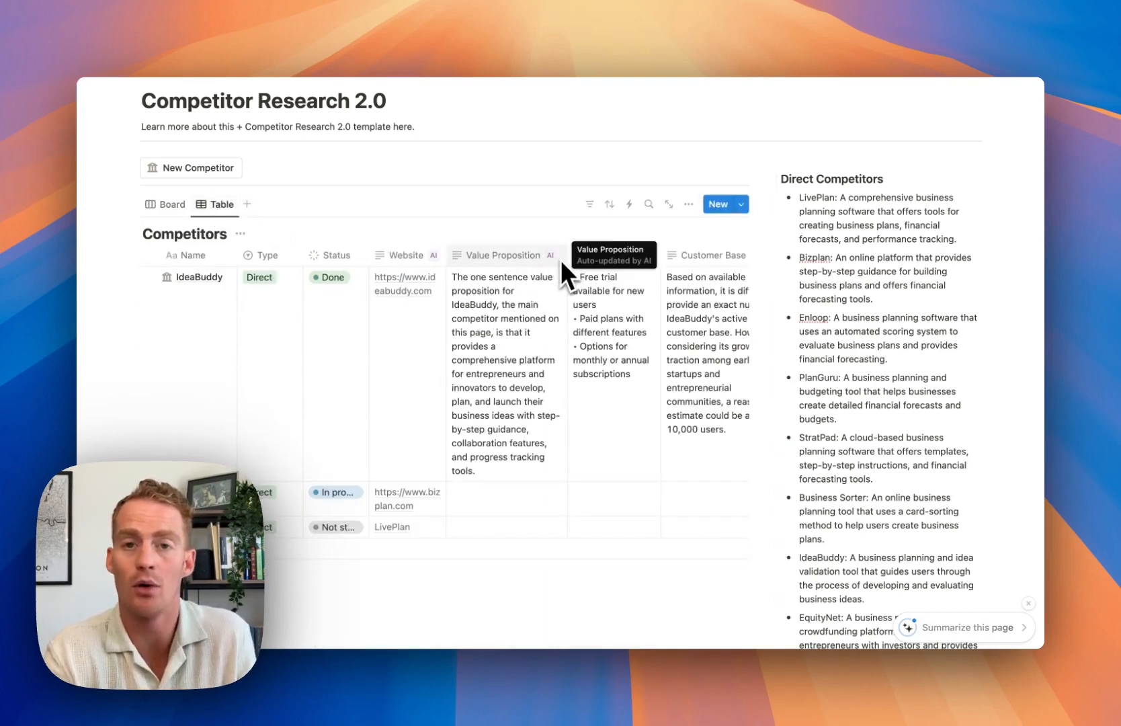